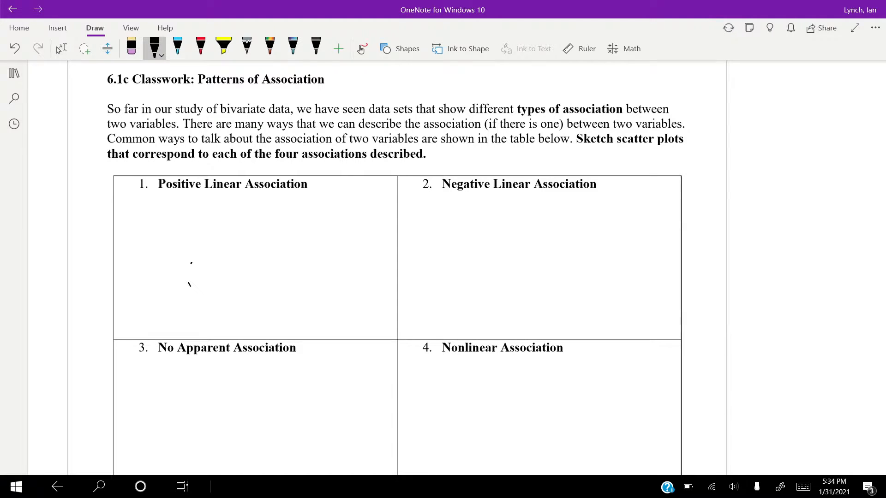
Sketch rising dots with an upward trend arrow in the Positive Linear Association box
{"action": "left_click_drag", "start_coordinate": [195, 266], "coordinate": [200, 280]}
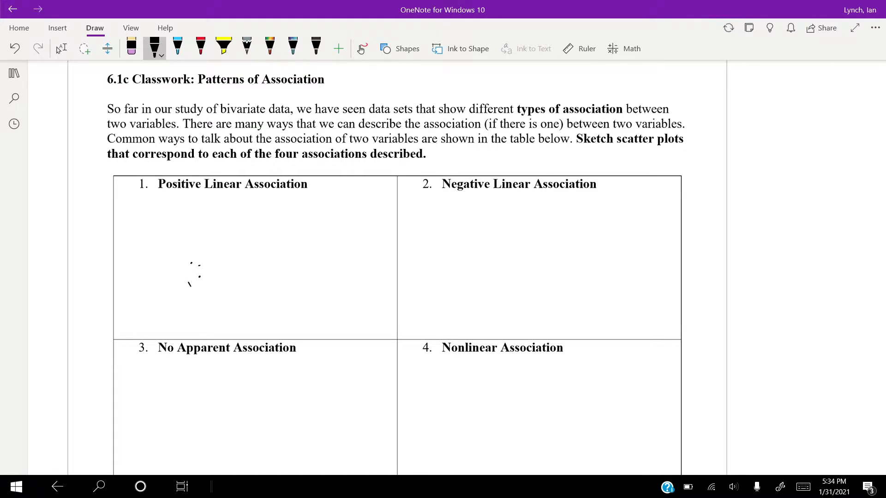
{"action": "left_click_drag", "start_coordinate": [203, 265], "coordinate": [226, 249]}
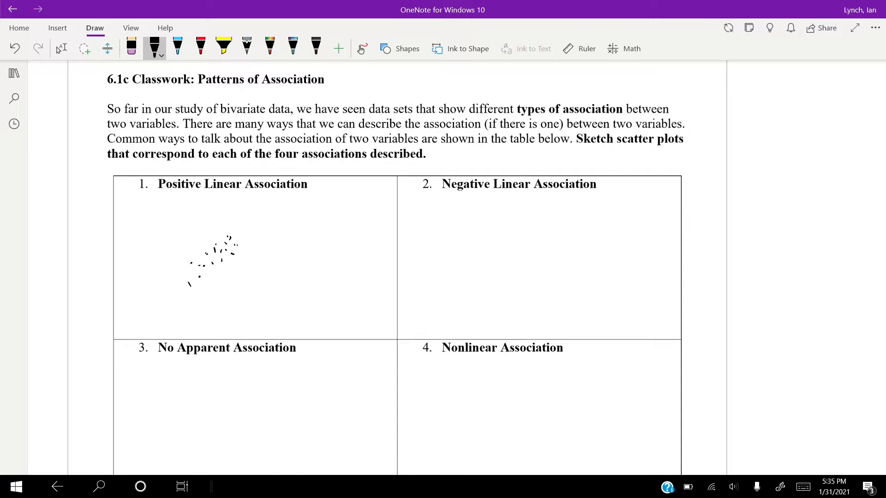
{"action": "left_click_drag", "start_coordinate": [226, 248], "coordinate": [245, 229]}
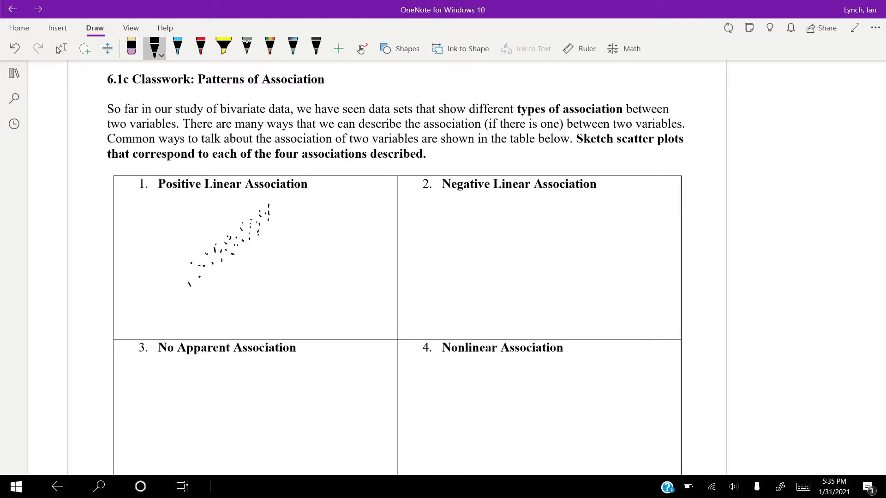
{"action": "left_click_drag", "start_coordinate": [216, 296], "coordinate": [293, 201]}
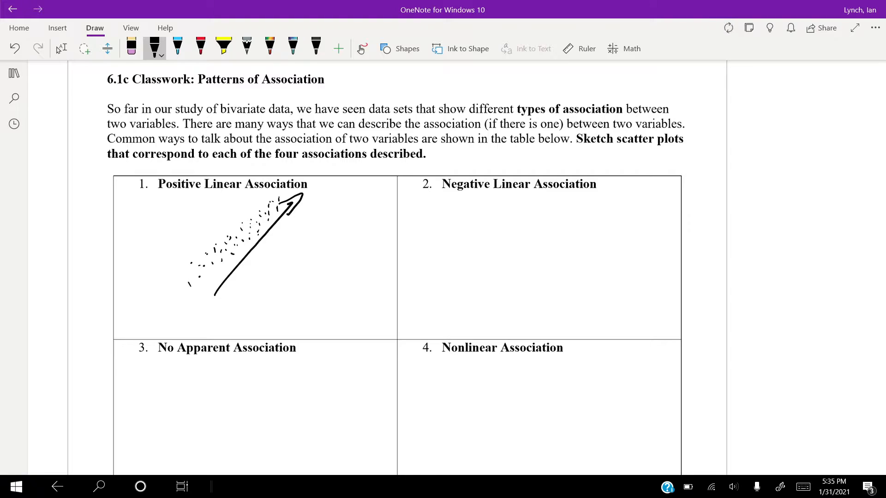
Sketch falling dots with a downward trend arrow in the Negative Linear Association box
{"action": "left_click_drag", "start_coordinate": [452, 206], "coordinate": [458, 226]}
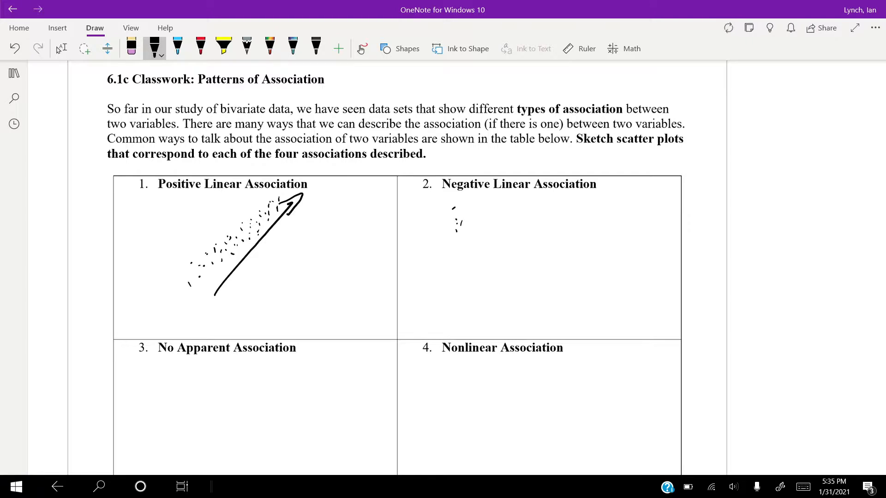
{"action": "left_click_drag", "start_coordinate": [458, 220], "coordinate": [483, 245]}
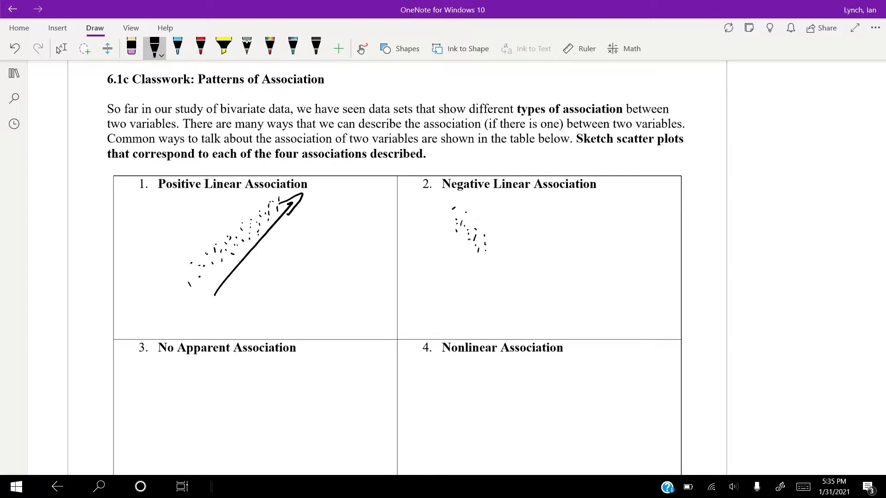
{"action": "left_click_drag", "start_coordinate": [475, 248], "coordinate": [506, 274]}
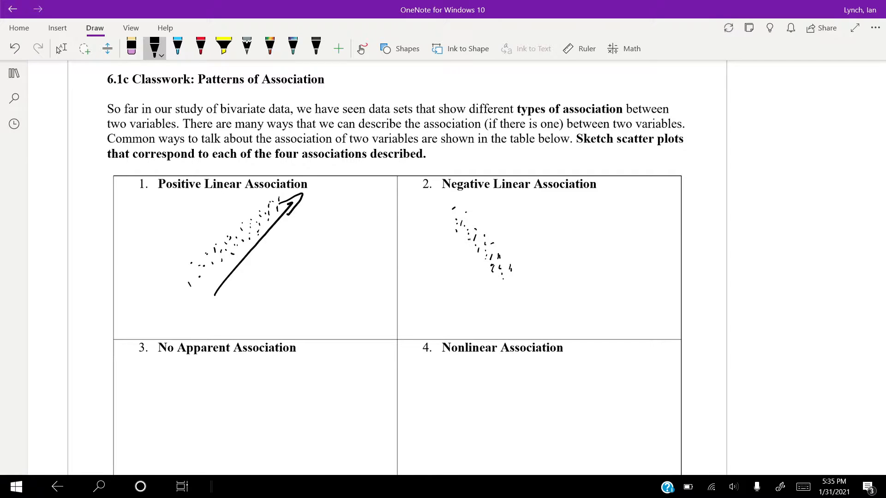
{"action": "left_click_drag", "start_coordinate": [495, 271], "coordinate": [531, 311]}
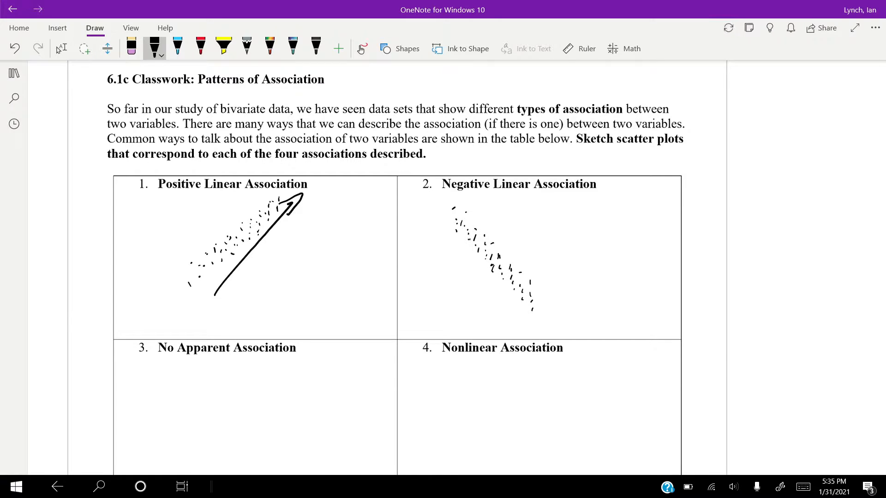
{"action": "left_click_drag", "start_coordinate": [454, 231], "coordinate": [497, 316]}
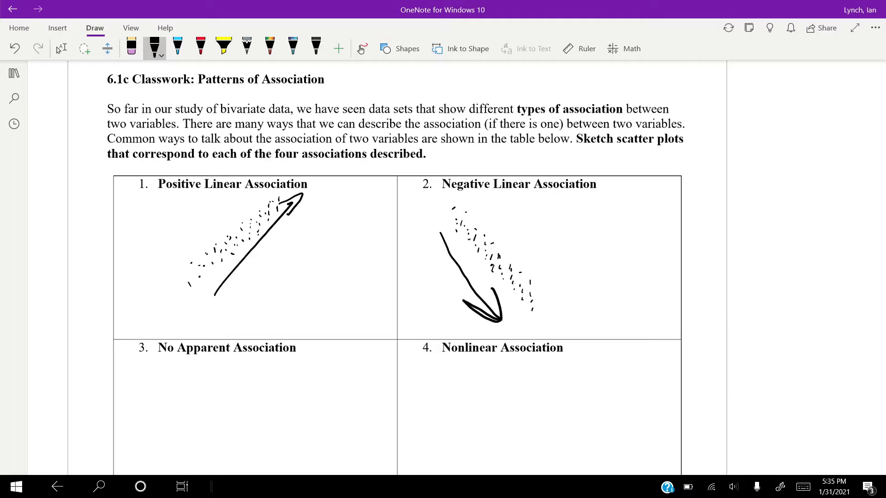
Sketch a patternless dot cloud with a flat arrow in the No Apparent Association box
{"action": "scroll", "scroll_direction": "down", "scroll_amount": 3}
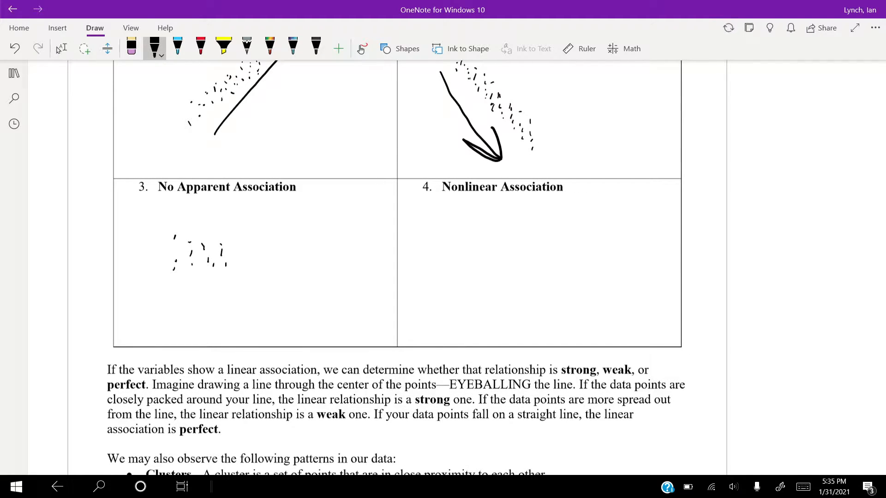
{"action": "left_click_drag", "start_coordinate": [226, 255], "coordinate": [294, 266]}
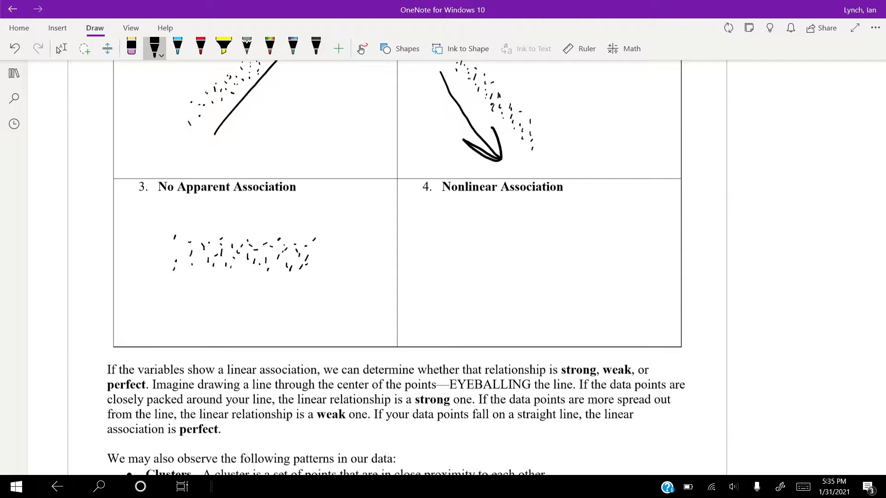
{"action": "left_click_drag", "start_coordinate": [159, 293], "coordinate": [321, 295]}
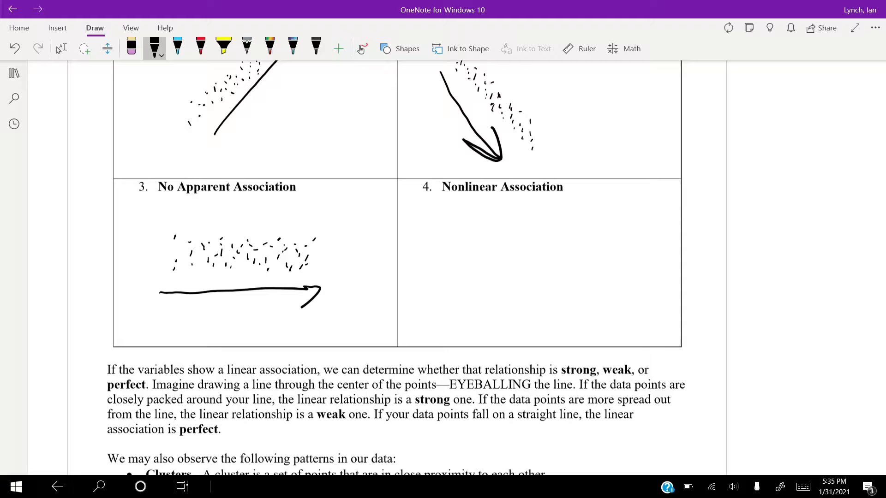
Sketch an arch-shaped dot scatter with a curved arrow in the Nonlinear Association box
{"action": "left_click_drag", "start_coordinate": [444, 288], "coordinate": [432, 325]}
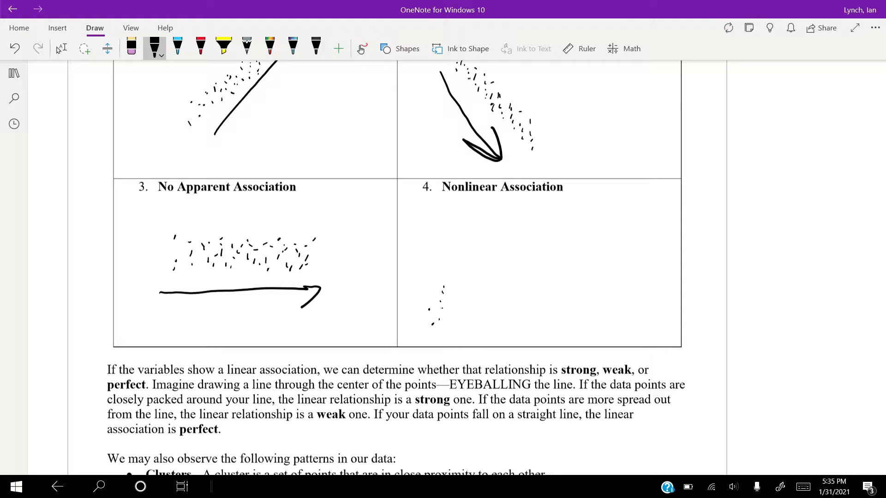
{"action": "left_click_drag", "start_coordinate": [434, 316], "coordinate": [486, 255]}
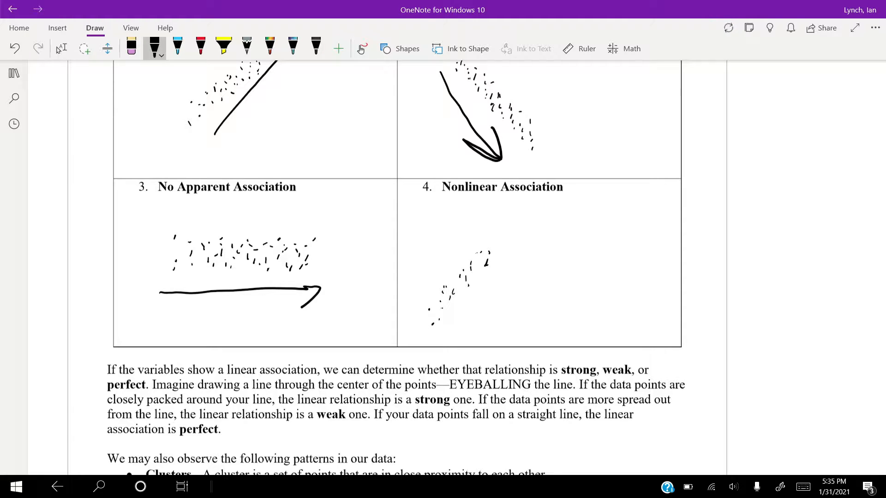
{"action": "left_click_drag", "start_coordinate": [492, 260], "coordinate": [532, 251]}
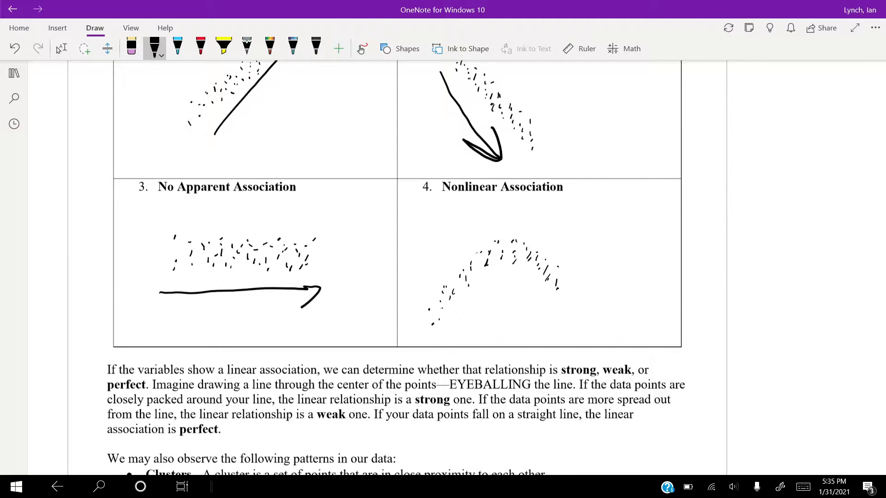
{"action": "left_click_drag", "start_coordinate": [557, 285], "coordinate": [575, 322]}
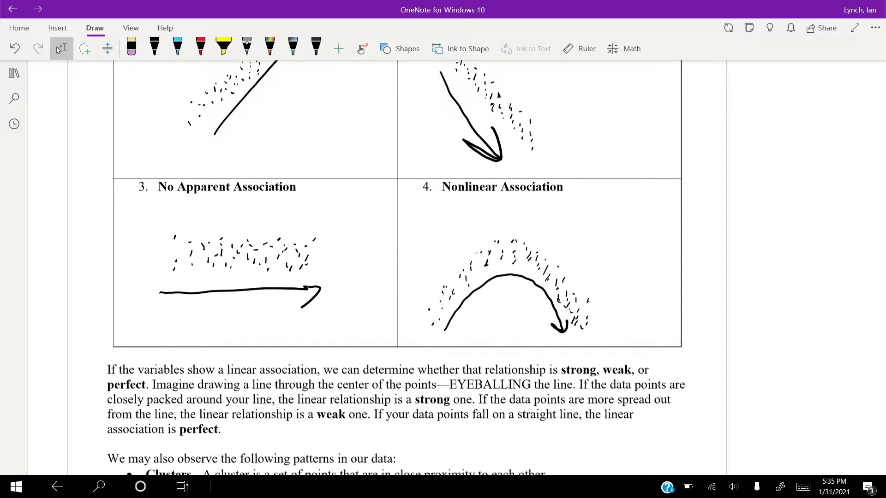
Scroll down to the Directions page with scatter plot problems 5 through 8
{"action": "scroll", "scroll_direction": "down", "scroll_amount": 3}
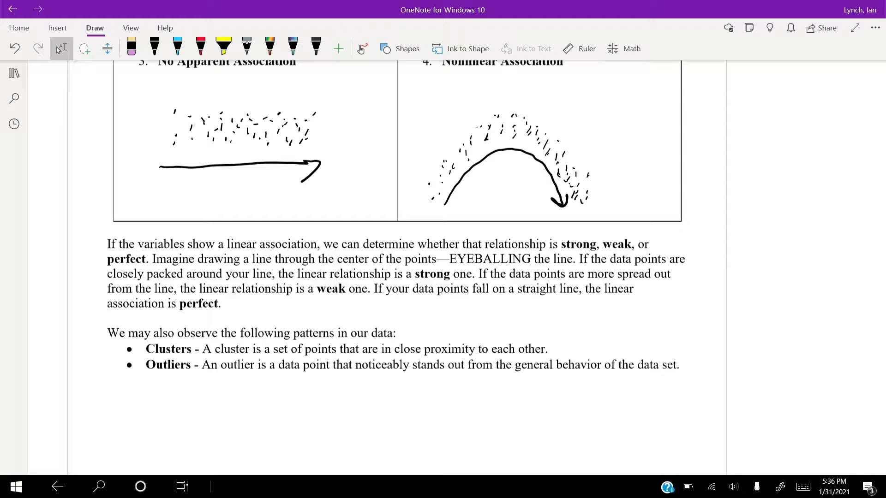
{"action": "scroll", "scroll_direction": "down", "scroll_amount": 3}
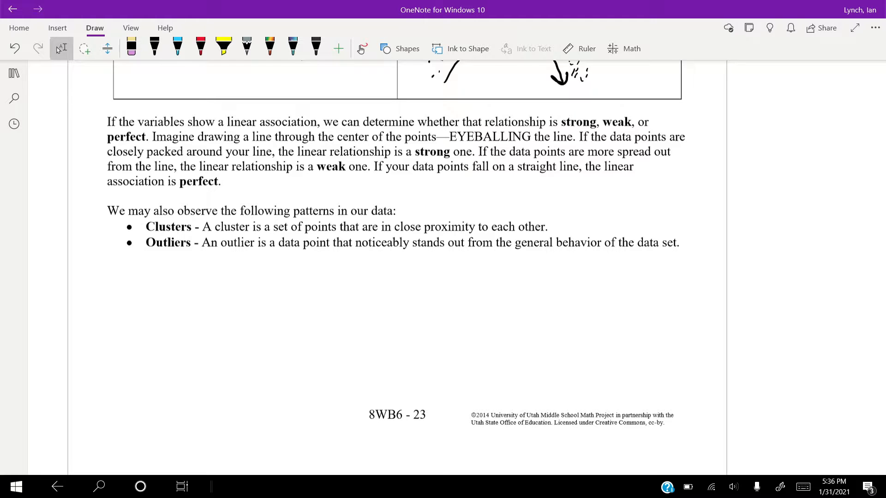
{"action": "scroll", "scroll_direction": "down", "scroll_amount": 3}
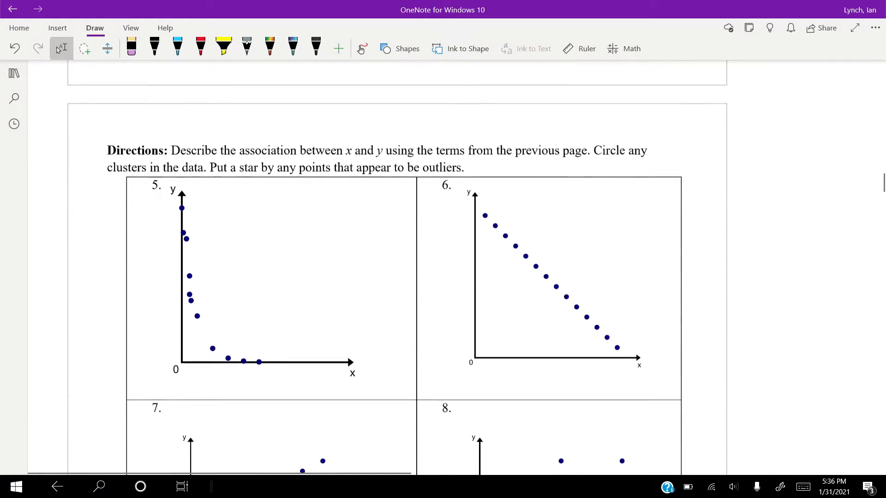
Trace a trial trend through problem 5's points and handwrite 'Nonlinear' beside its plot
{"action": "scroll", "scroll_direction": "down", "scroll_amount": 3}
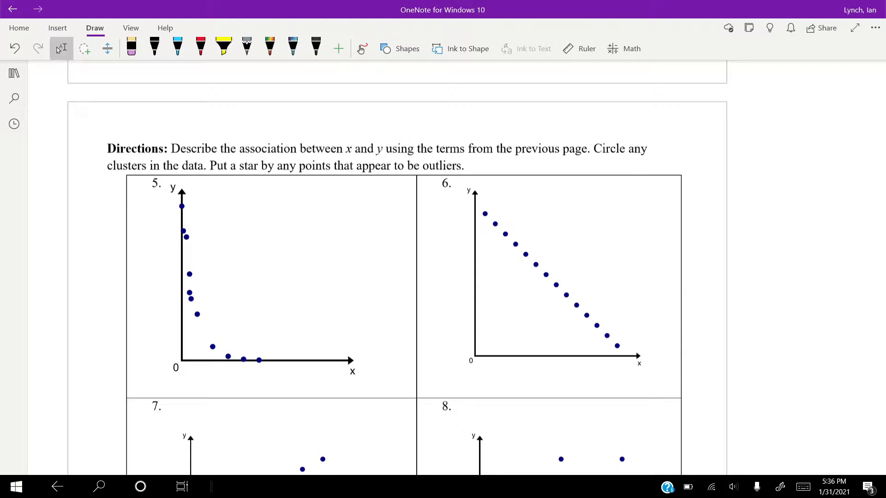
{"action": "left_click", "coordinate": [154, 47]}
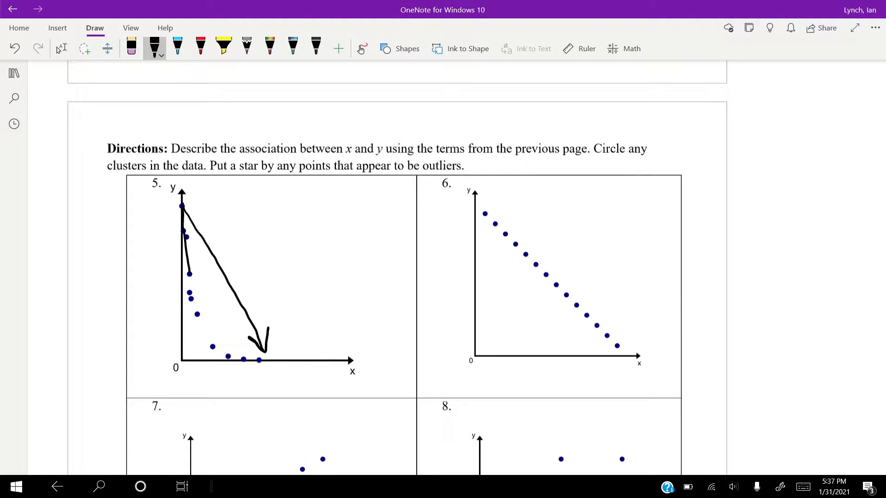
{"action": "left_click_drag", "start_coordinate": [182, 210], "coordinate": [266, 365]}
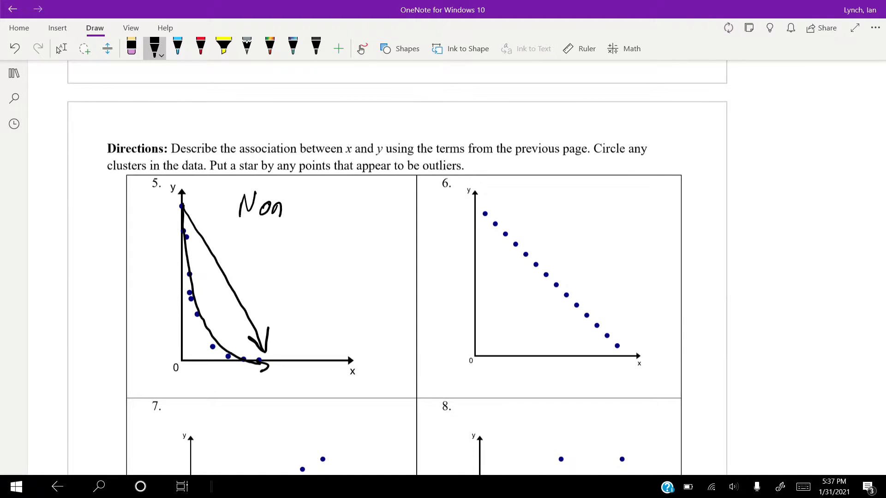
{"action": "left_click_drag", "start_coordinate": [285, 203], "coordinate": [356, 210]}
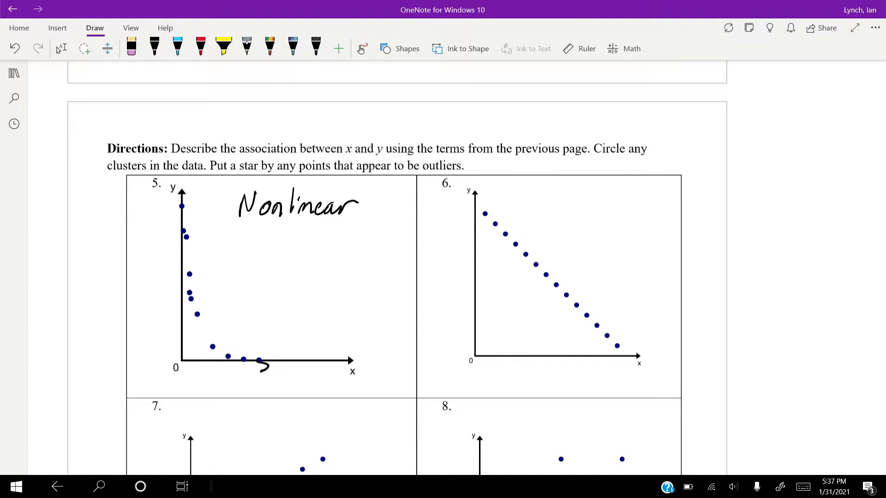
{"action": "left_click", "coordinate": [155, 48]}
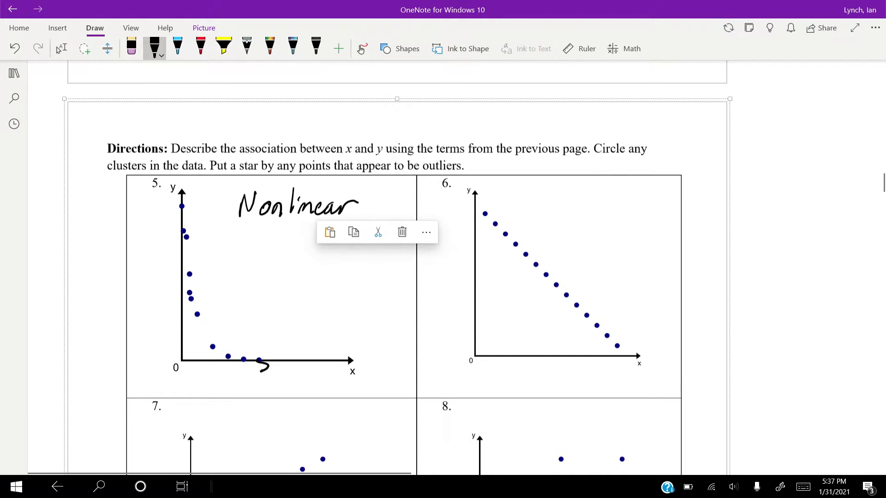
Circle problem 5's point clusters and label problem 6 'Perfect Negative' with a downward line
{"action": "left_click", "coordinate": [61, 48]}
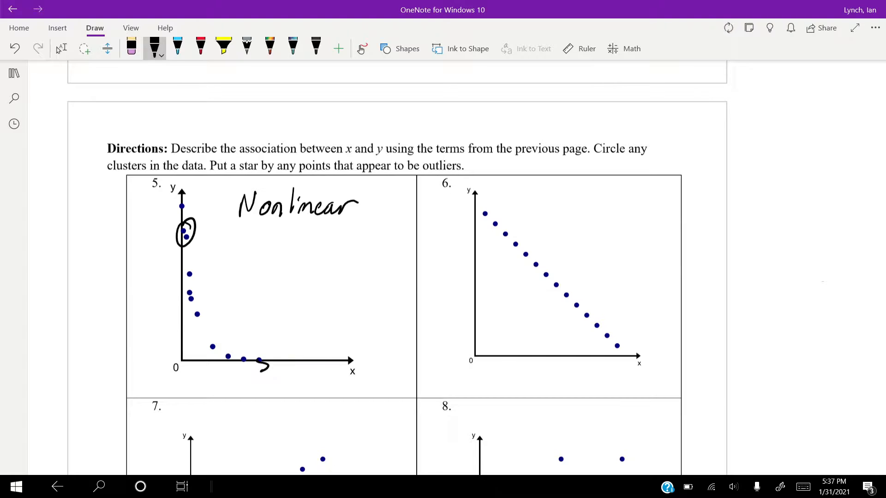
{"action": "left_click_drag", "start_coordinate": [181, 283], "coordinate": [201, 306]}
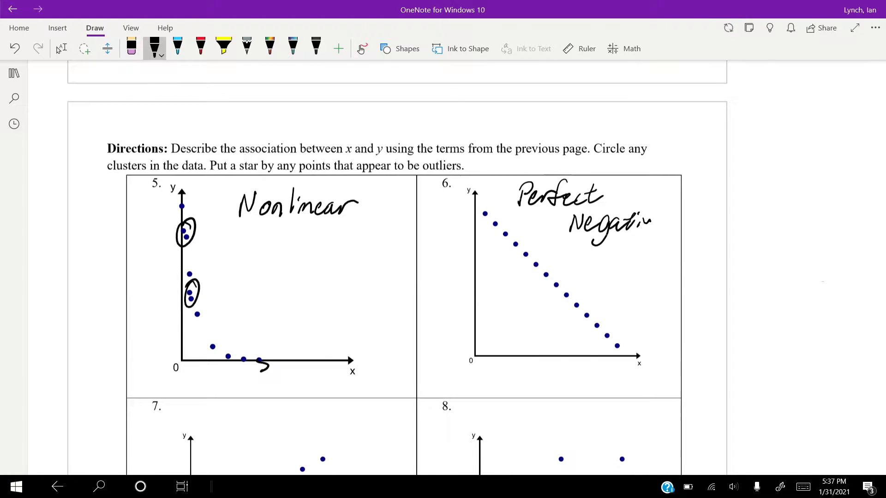
{"action": "left_click", "coordinate": [578, 48]}
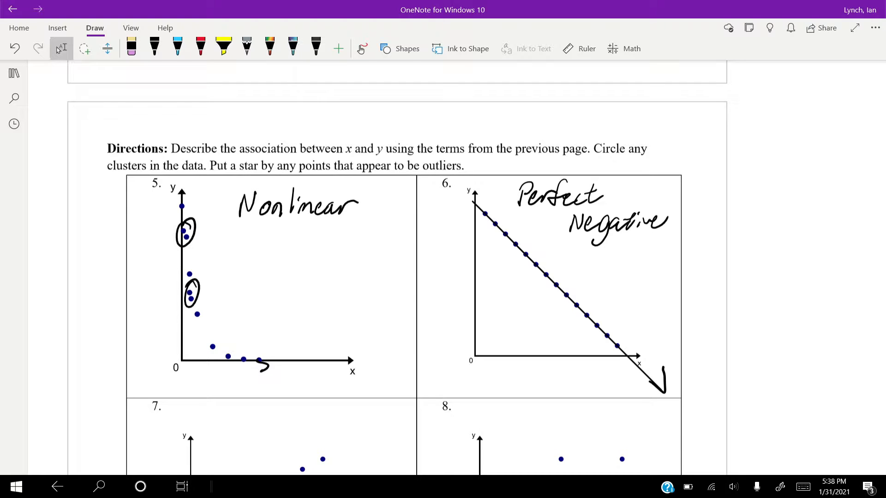
Draw problem 7's rising trend line, circle its clusters, star the outlier and write 'Strong Positive'
{"action": "scroll", "scroll_direction": "down", "scroll_amount": 3}
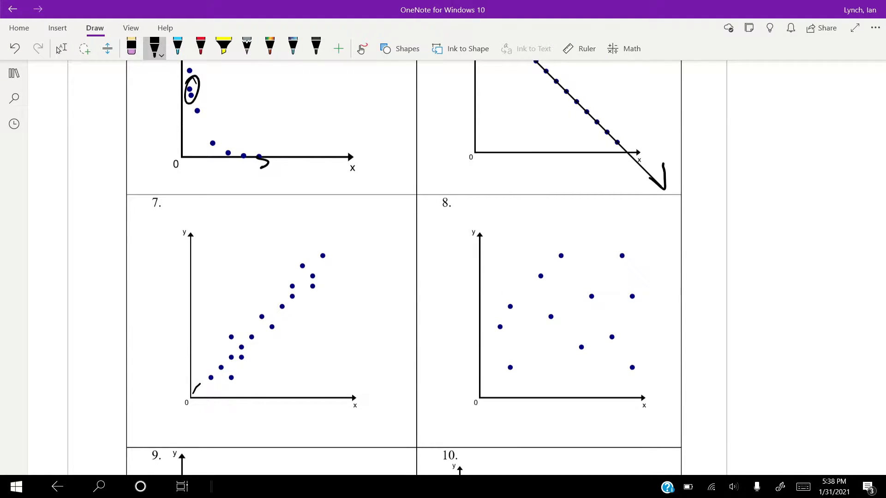
{"action": "left_click_drag", "start_coordinate": [192, 393], "coordinate": [348, 224]}
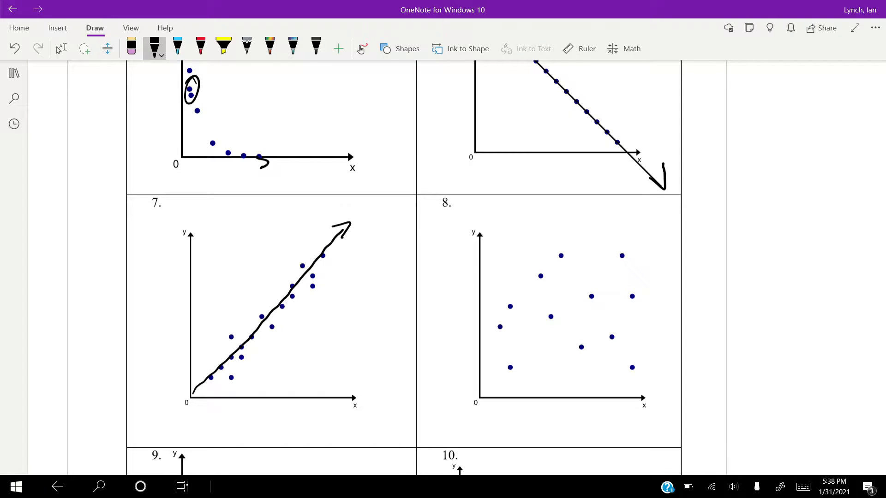
{"action": "left_click_drag", "start_coordinate": [228, 379], "coordinate": [246, 378]}
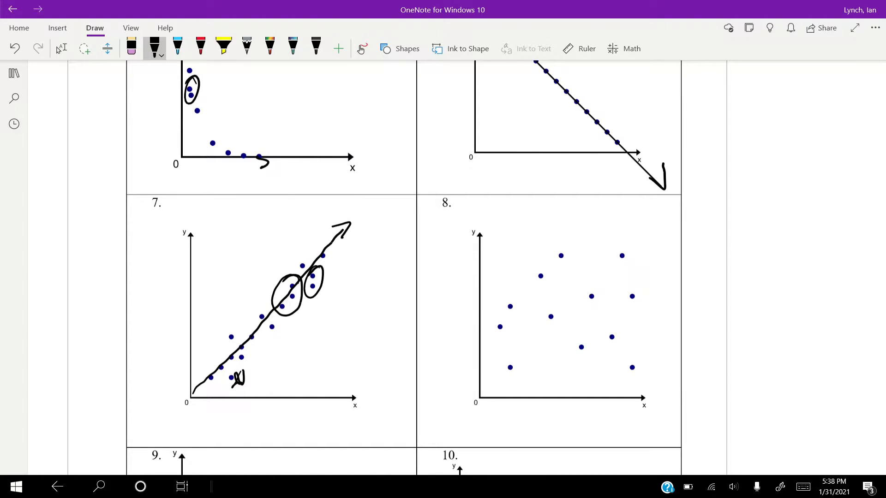
{"action": "left_click_drag", "start_coordinate": [226, 359], "coordinate": [255, 342]}
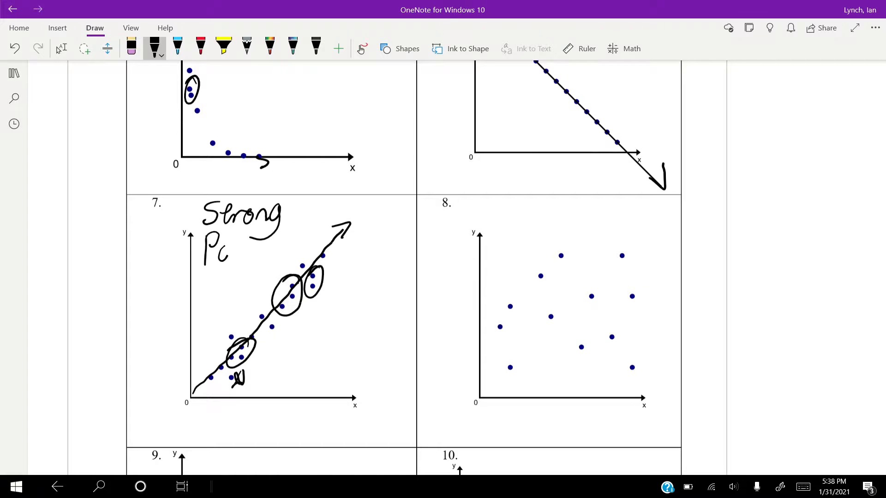
{"action": "type", "text": "Positive"}
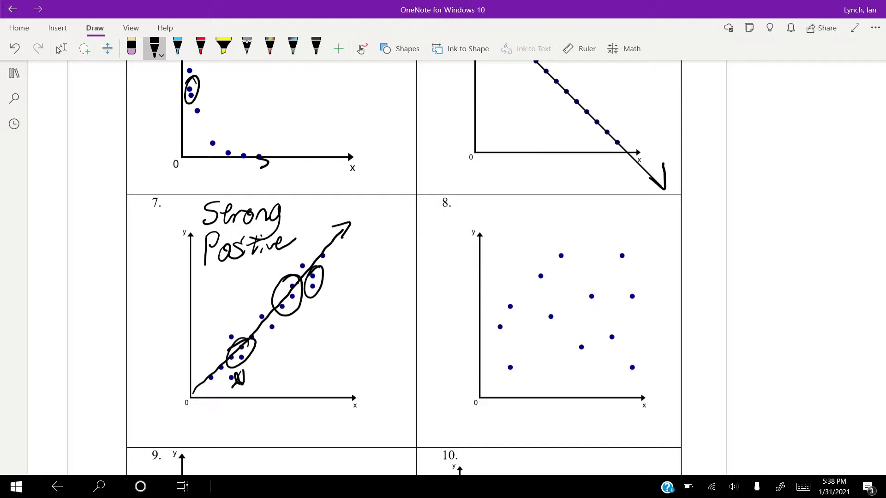
Write 'No association weak' above problem 8 and draw a flat arrowed line across its points
{"action": "left_click_drag", "start_coordinate": [482, 306], "coordinate": [672, 291]}
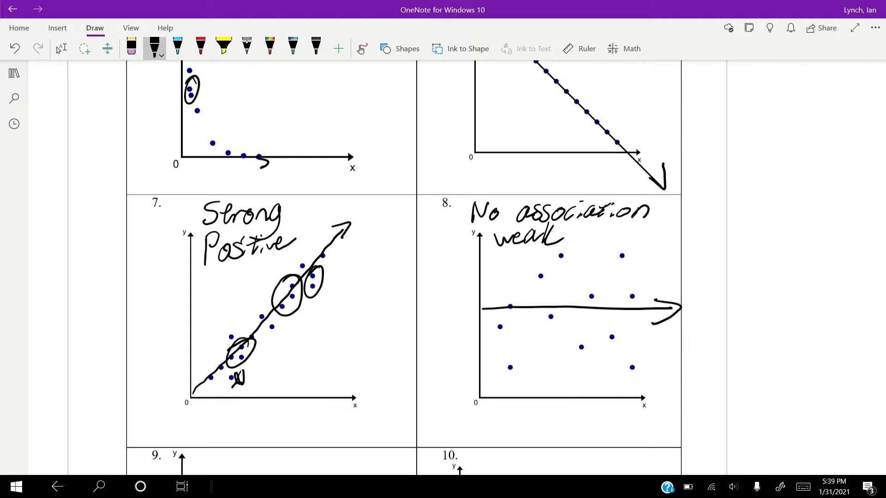
Draw problem 9's trend line, circle its clusters, star its outliers and label it 'weak positive'
{"action": "scroll", "scroll_direction": "down", "scroll_amount": 3}
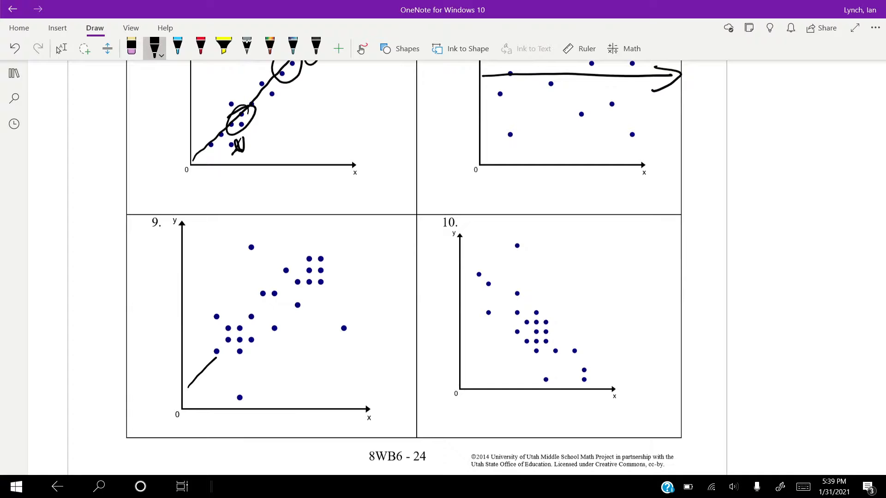
{"action": "left_click_drag", "start_coordinate": [187, 389], "coordinate": [348, 243]}
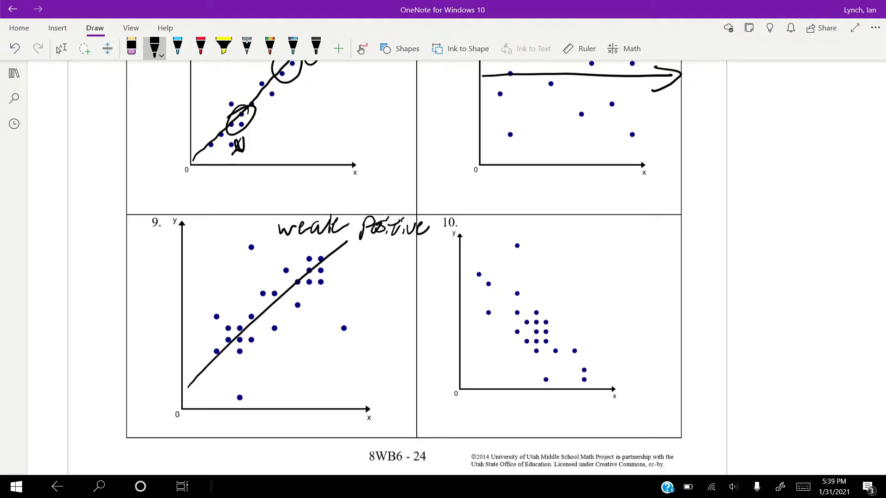
{"action": "left_click_drag", "start_coordinate": [237, 389], "coordinate": [251, 401]}
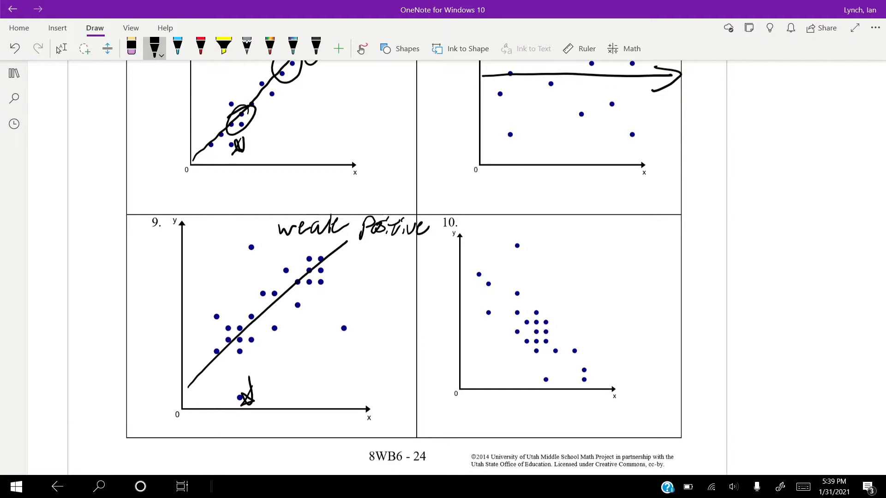
{"action": "left_click_drag", "start_coordinate": [351, 314], "coordinate": [354, 336]}
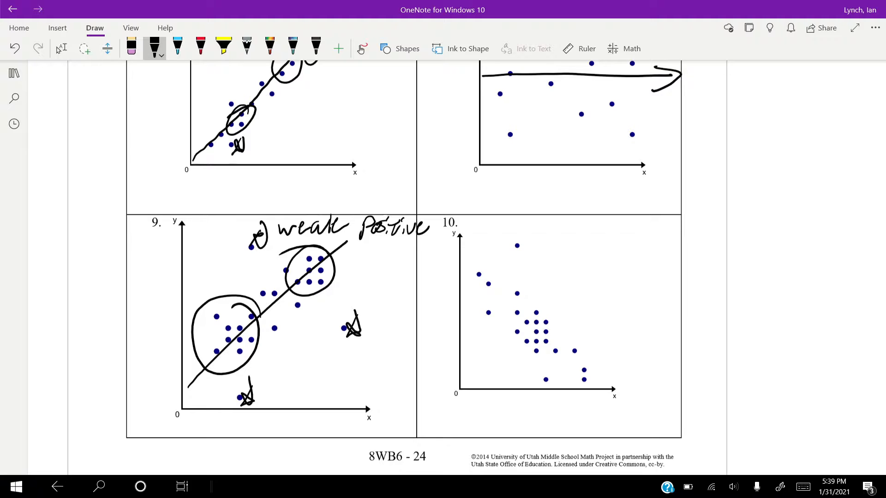
Draw problem 10's downward arrowed line, circle its cluster, star outliers and label it 'strong negative'
{"action": "left_click_drag", "start_coordinate": [469, 261], "coordinate": [591, 384]}
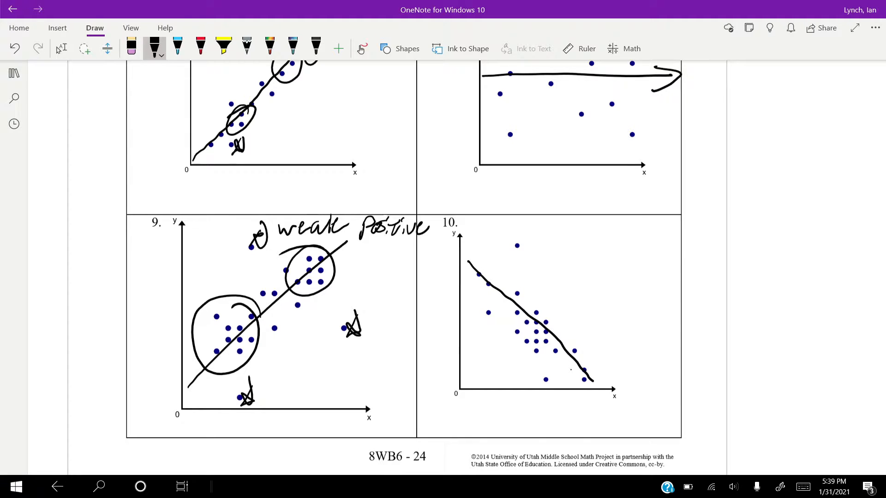
{"action": "left_click_drag", "start_coordinate": [590, 356], "coordinate": [593, 376]}
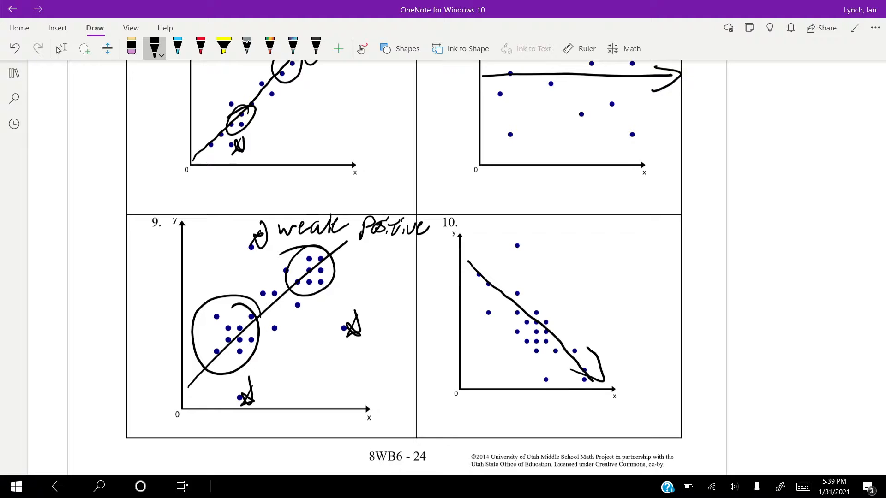
{"action": "type", "text": "strong"}
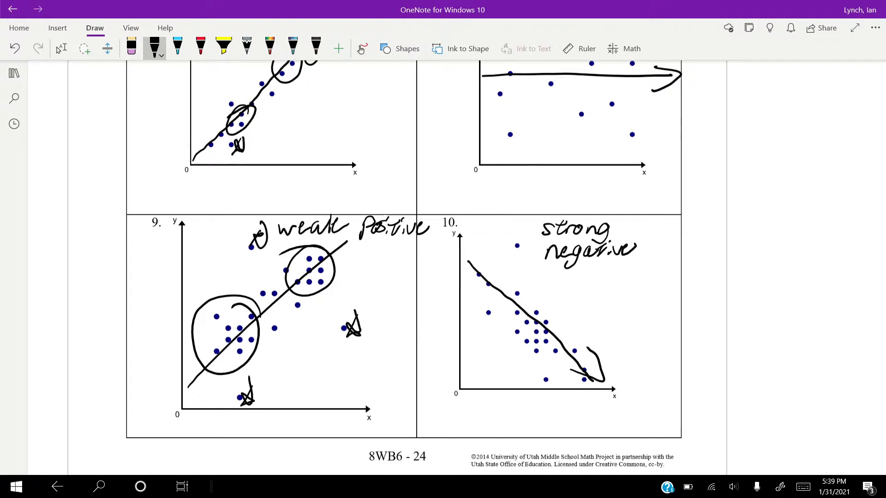
{"action": "left_click_drag", "start_coordinate": [514, 229], "coordinate": [540, 379]}
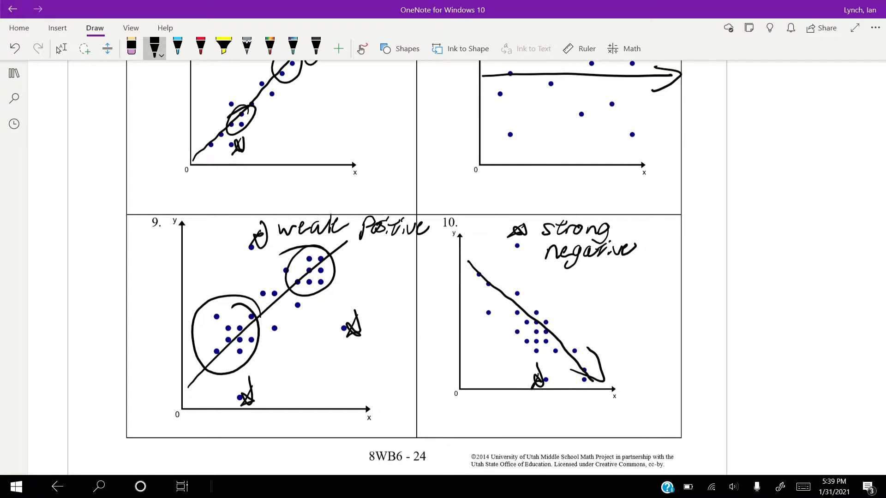
{"action": "left_click_drag", "start_coordinate": [498, 282], "coordinate": [542, 361]}
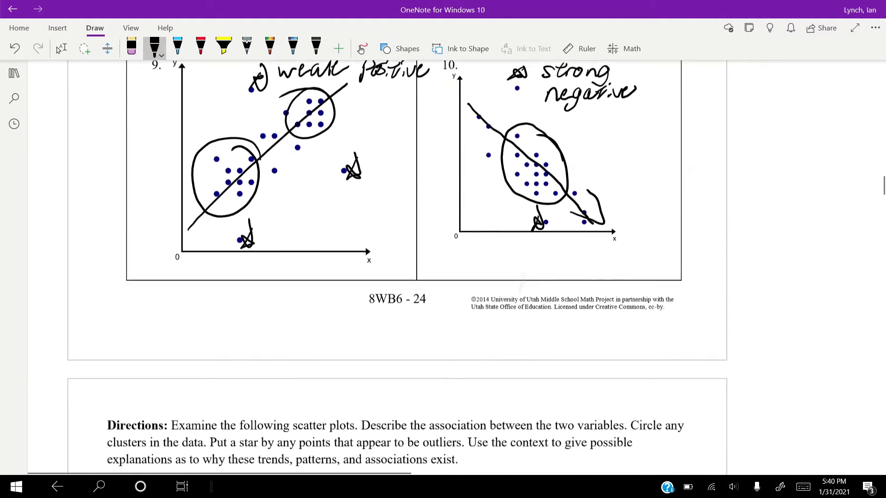
Trace a curved trend with a rightward arrow through problem 11's tea temperature points
{"action": "scroll", "scroll_direction": "down", "scroll_amount": 3}
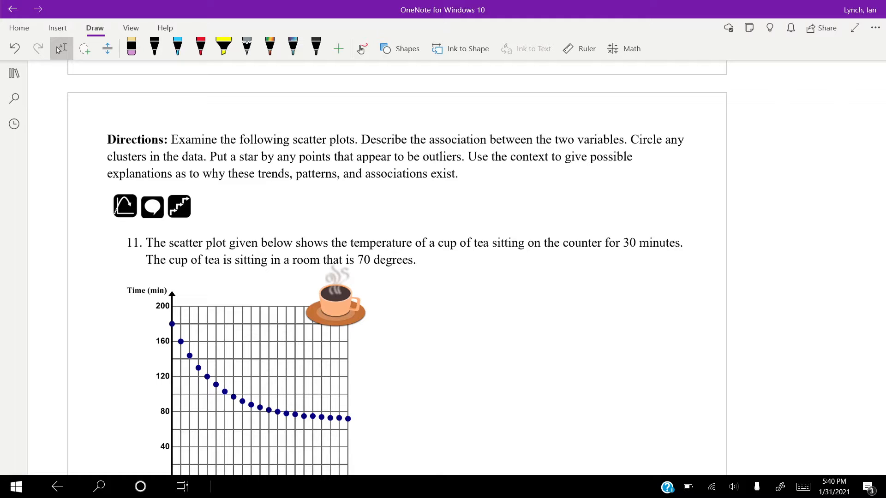
{"action": "scroll", "scroll_direction": "down", "scroll_amount": 3}
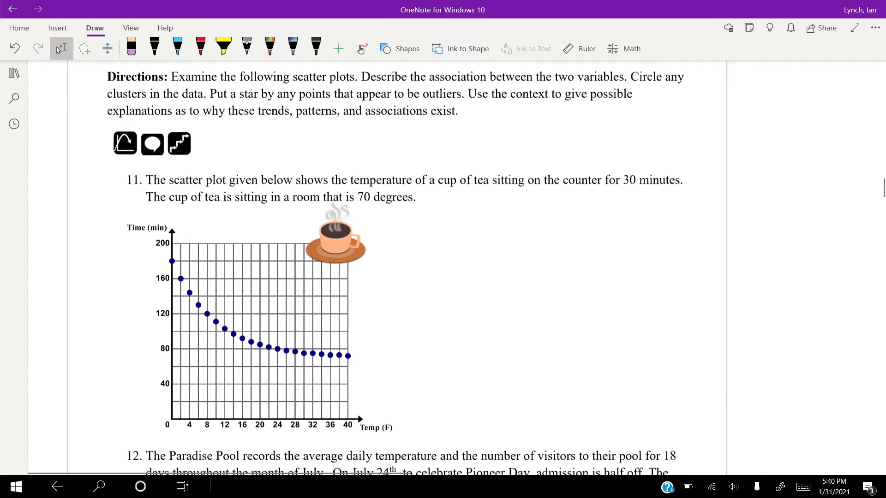
{"action": "left_click", "coordinate": [154, 48]}
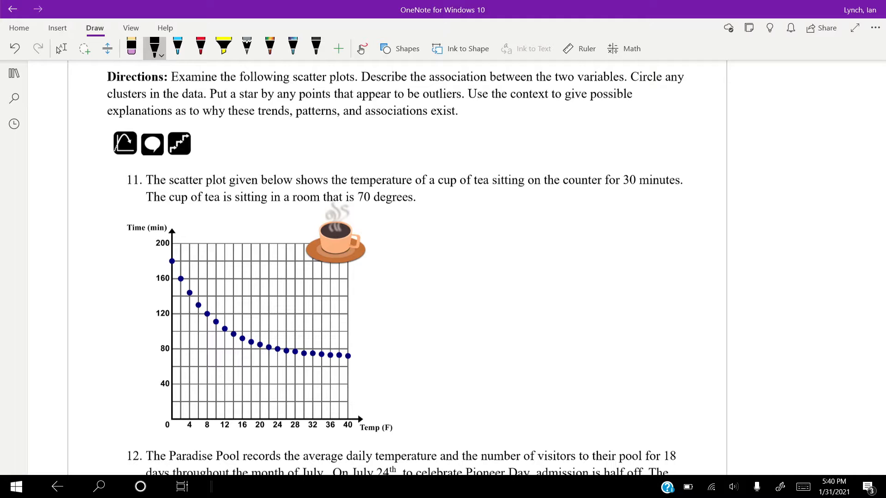
{"action": "left_click_drag", "start_coordinate": [171, 261], "coordinate": [220, 321]}
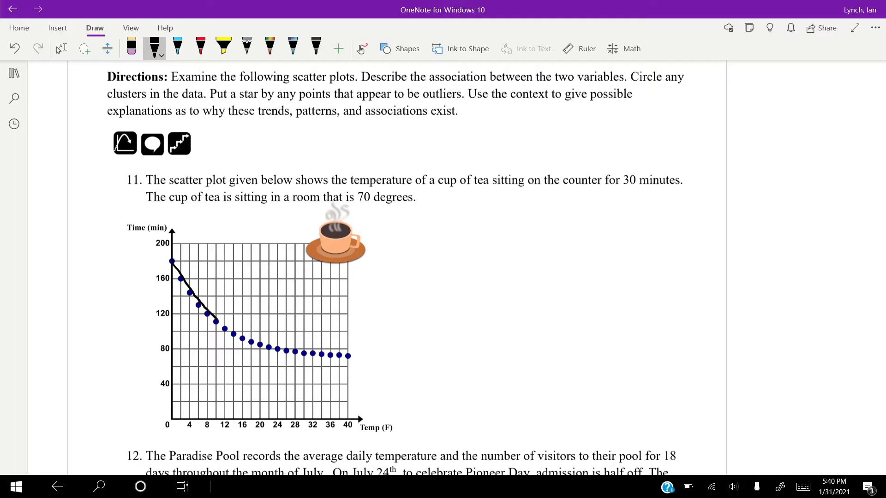
{"action": "left_click_drag", "start_coordinate": [172, 261], "coordinate": [218, 322]}
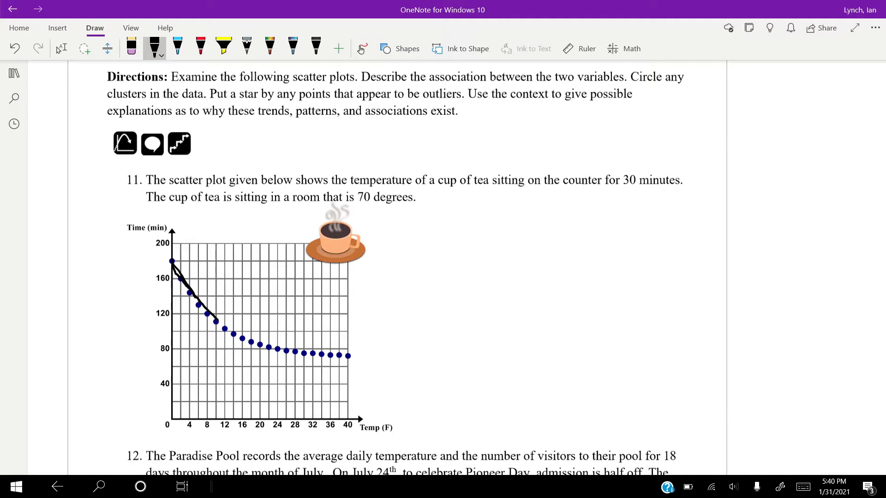
{"action": "left_click_drag", "start_coordinate": [180, 283], "coordinate": [258, 345]}
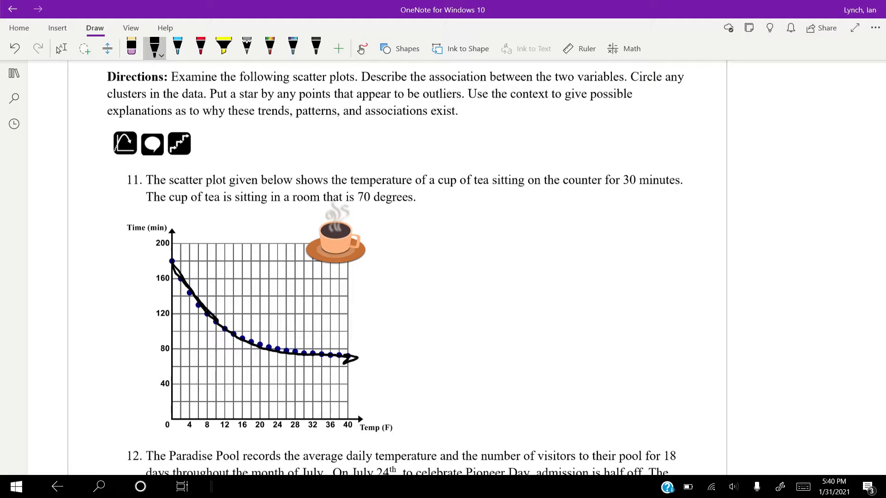
Handwrite the label 'Non-linear' beside problem 11's plot
{"action": "left_click_drag", "start_coordinate": [384, 227], "coordinate": [441, 232]}
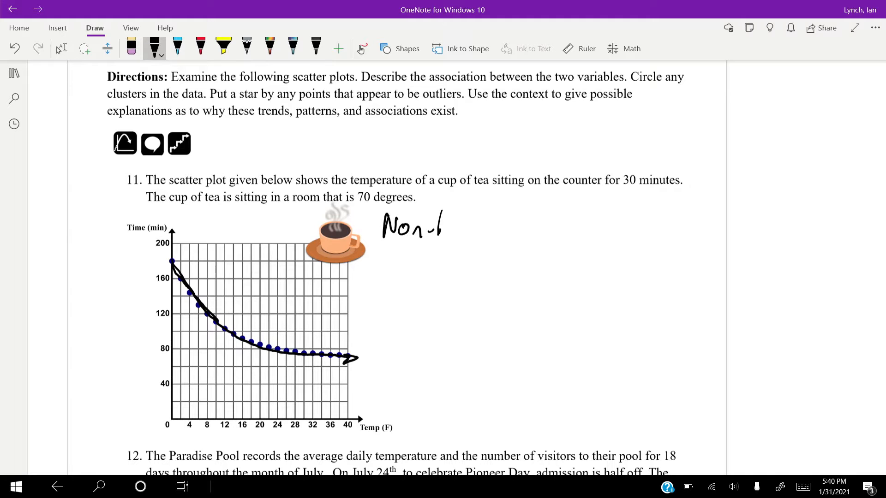
{"action": "left_click_drag", "start_coordinate": [418, 226], "coordinate": [497, 232]}
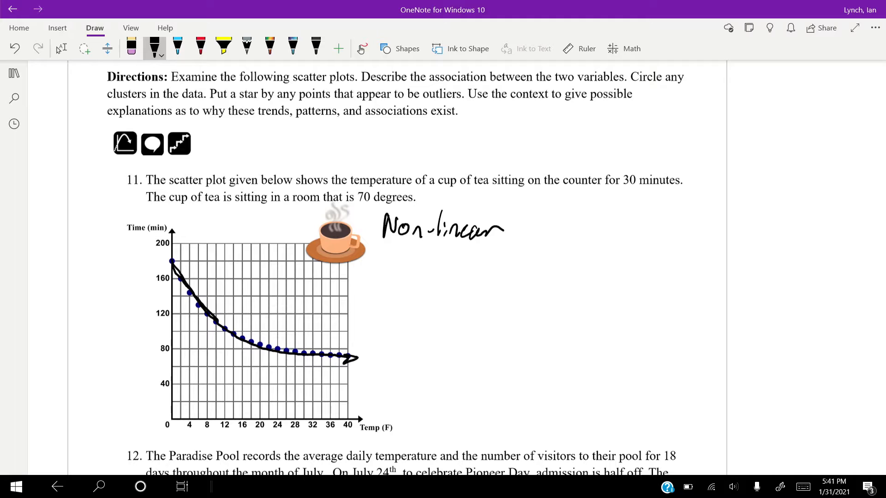
Draw two vertical double-headed arrows labelled 'You' and 'Room' beside problem 11
{"action": "left_click_drag", "start_coordinate": [565, 294], "coordinate": [565, 195]}
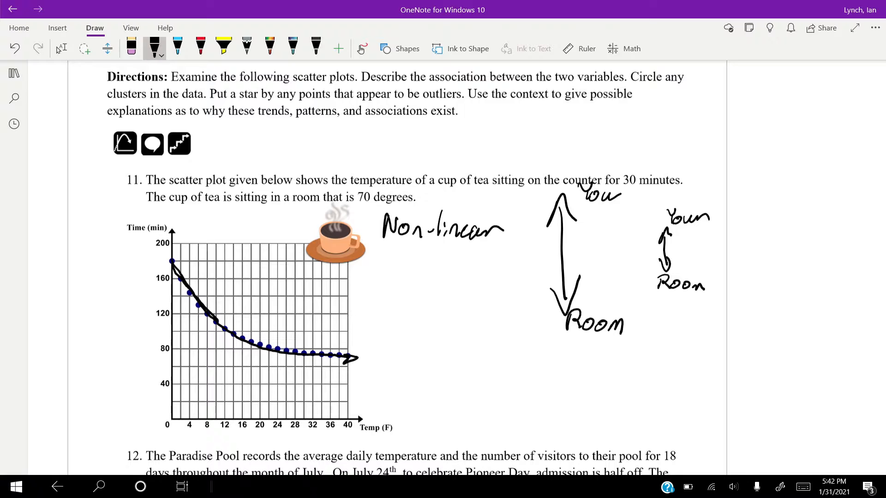
Ink a rising trend arrow through problem 12's Visitors vs. Temperature points
{"action": "scroll", "scroll_direction": "down", "scroll_amount": 3}
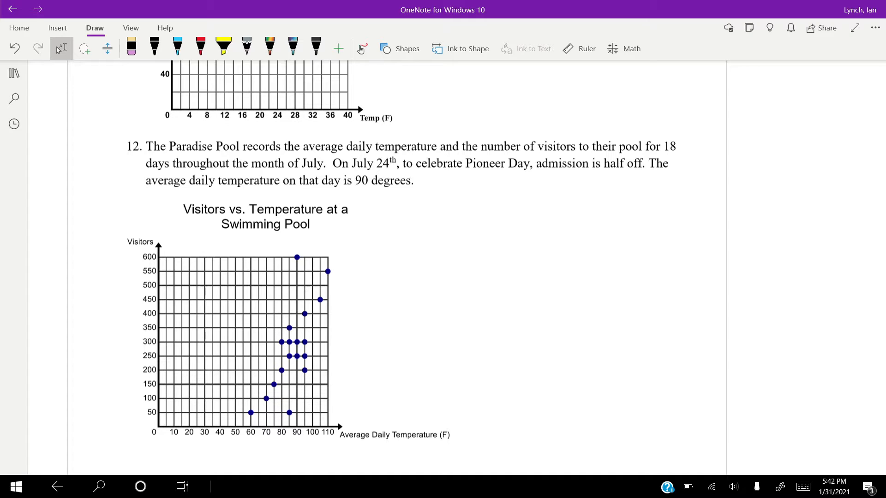
{"action": "left_click", "coordinate": [154, 48]}
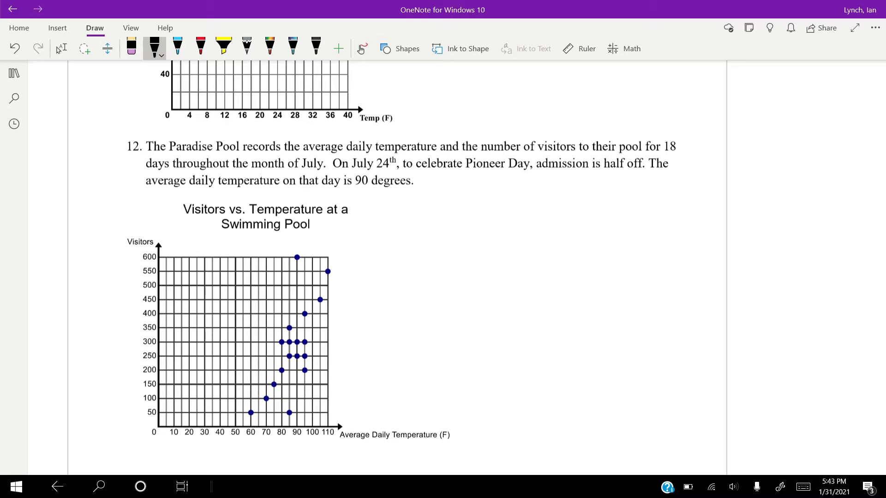
{"action": "left_click_drag", "start_coordinate": [250, 417], "coordinate": [346, 243]}
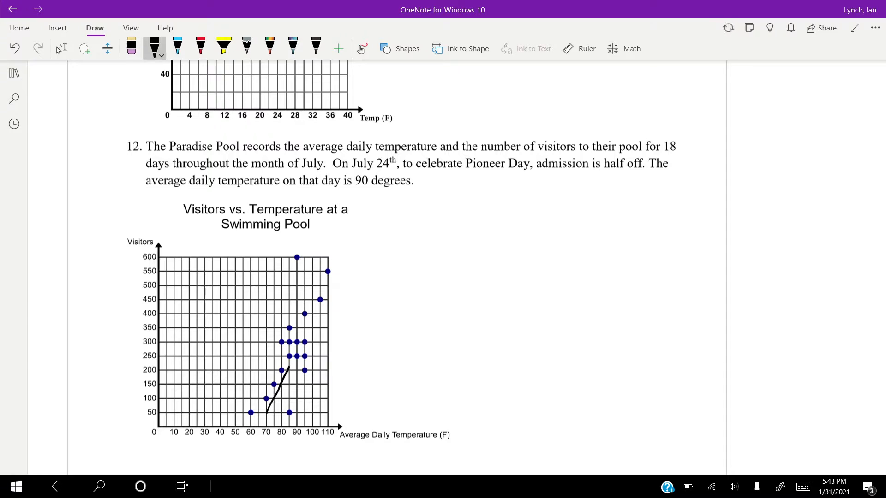
{"action": "left_click_drag", "start_coordinate": [265, 410], "coordinate": [330, 266]}
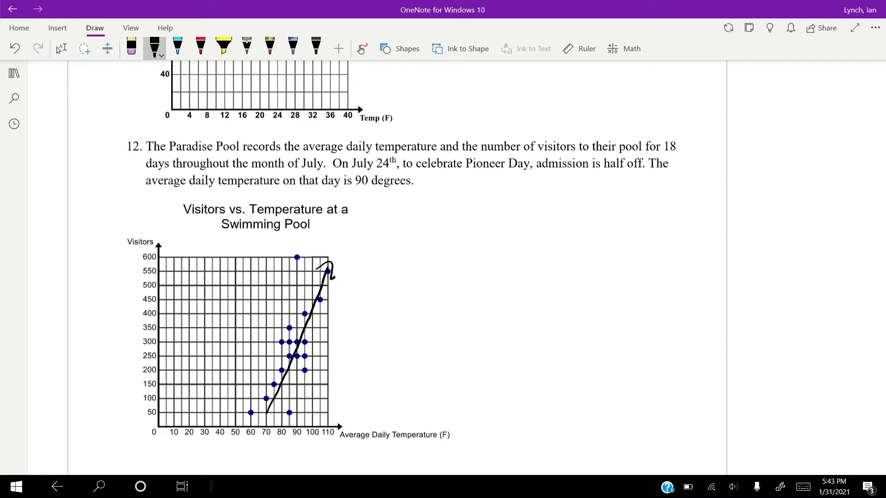
Handwrite "Strong Positive" beside the problem 12 chart title
{"action": "left_click_drag", "start_coordinate": [376, 218], "coordinate": [441, 217]}
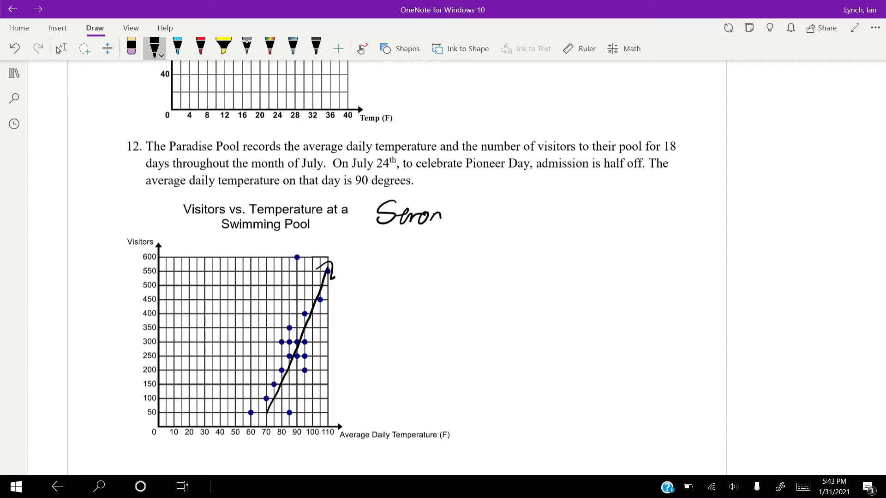
{"action": "left_click_drag", "start_coordinate": [444, 215], "coordinate": [511, 220]}
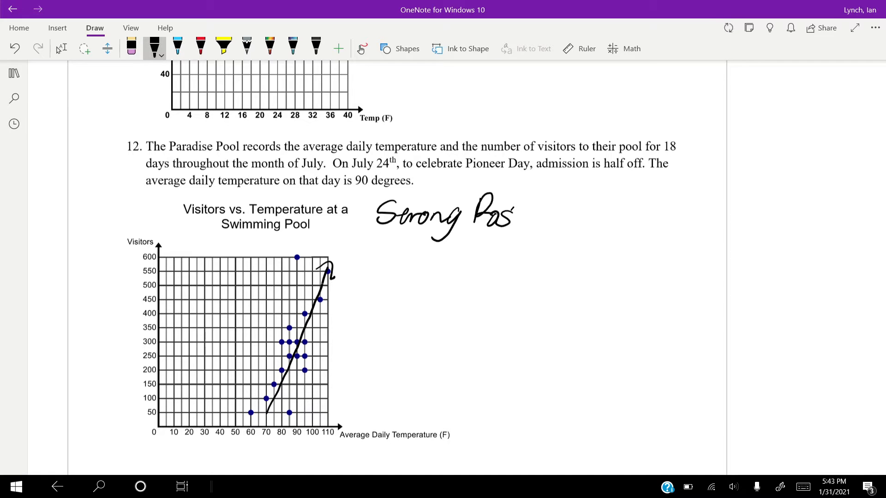
{"action": "left_click_drag", "start_coordinate": [492, 213], "coordinate": [565, 218]}
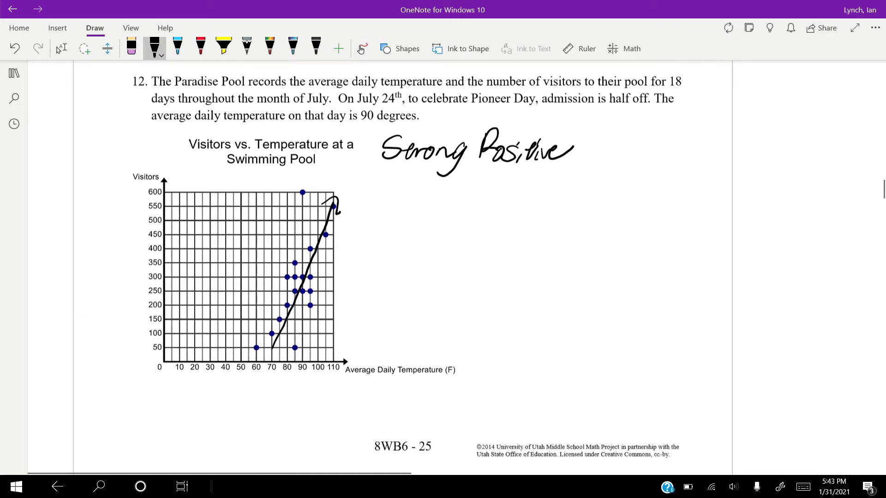
Ink a rising arrow through problem 13's area-code points and write "Strong Positive" beside it
{"action": "scroll", "scroll_direction": "down", "scroll_amount": 3}
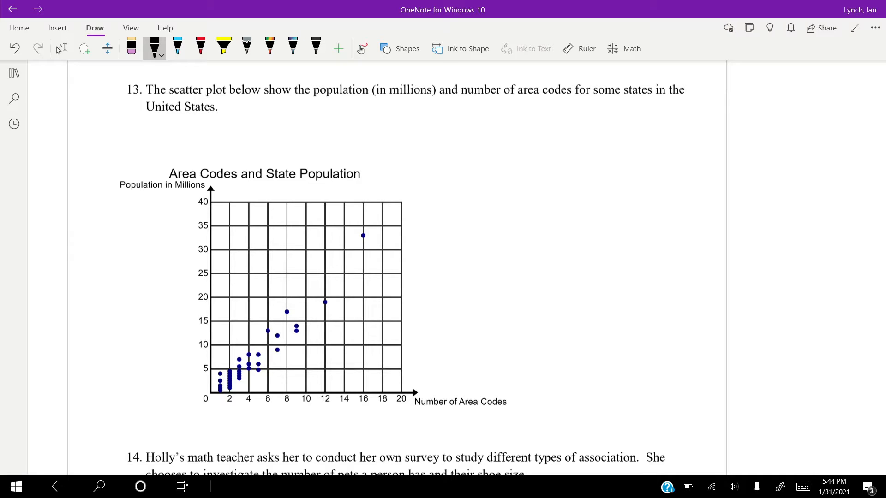
{"action": "left_click_drag", "start_coordinate": [213, 389], "coordinate": [384, 249]}
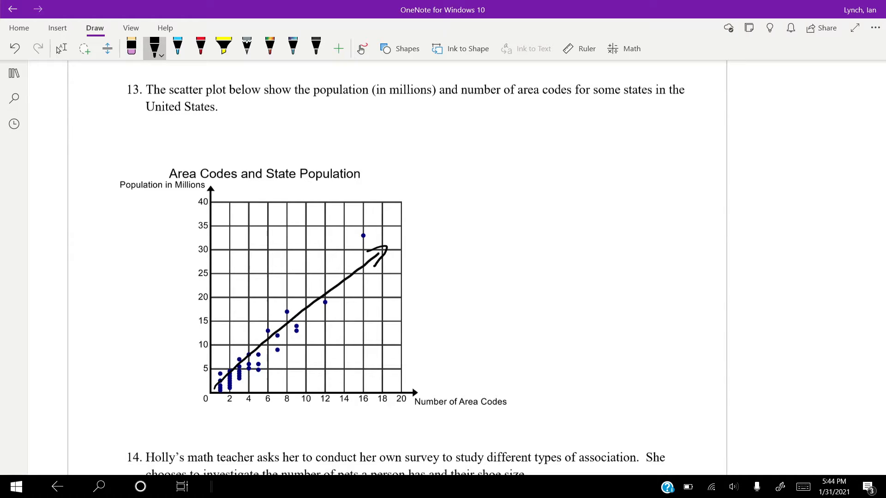
{"action": "left_click_drag", "start_coordinate": [437, 141], "coordinate": [466, 136]}
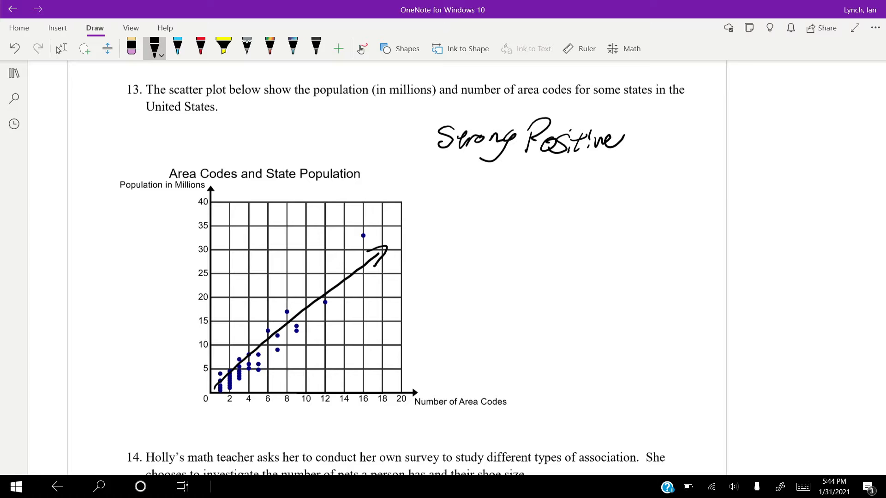
Draw a flat arrow across problem 14's shoe-size plot and write "No association" by the title
{"action": "scroll", "scroll_direction": "down", "scroll_amount": 3}
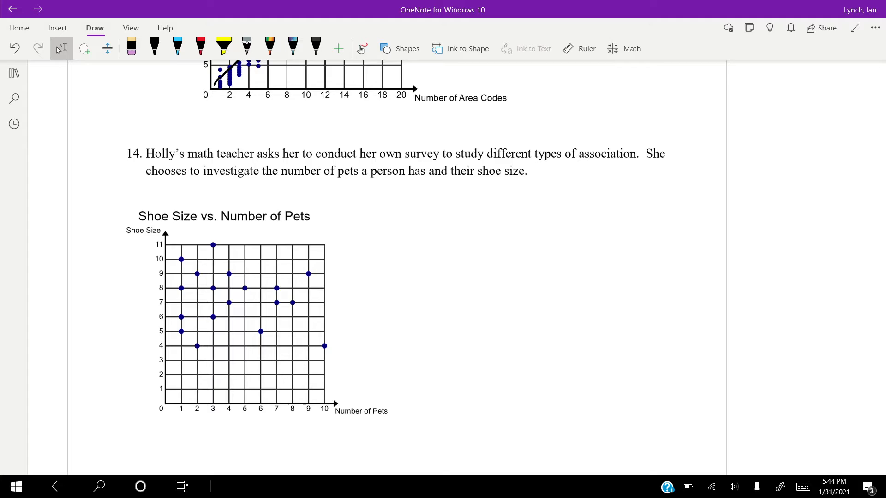
{"action": "left_click_drag", "start_coordinate": [165, 298], "coordinate": [242, 296]}
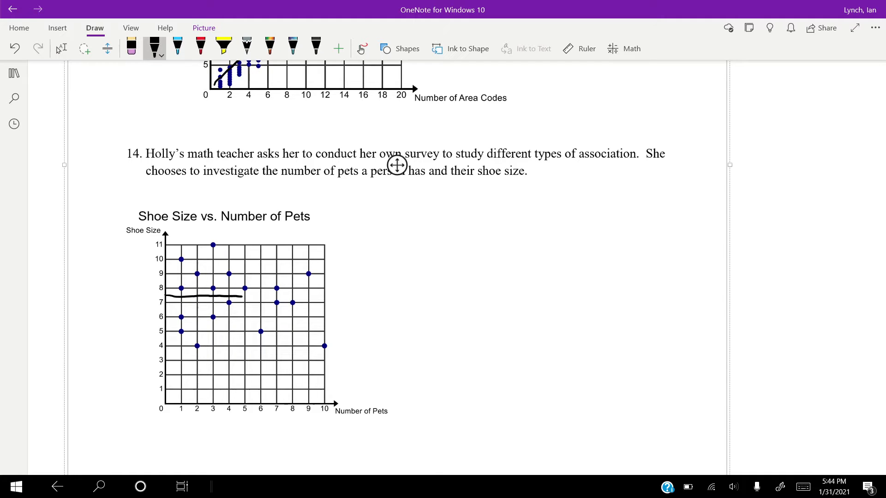
{"action": "left_click_drag", "start_coordinate": [169, 298], "coordinate": [331, 297]}
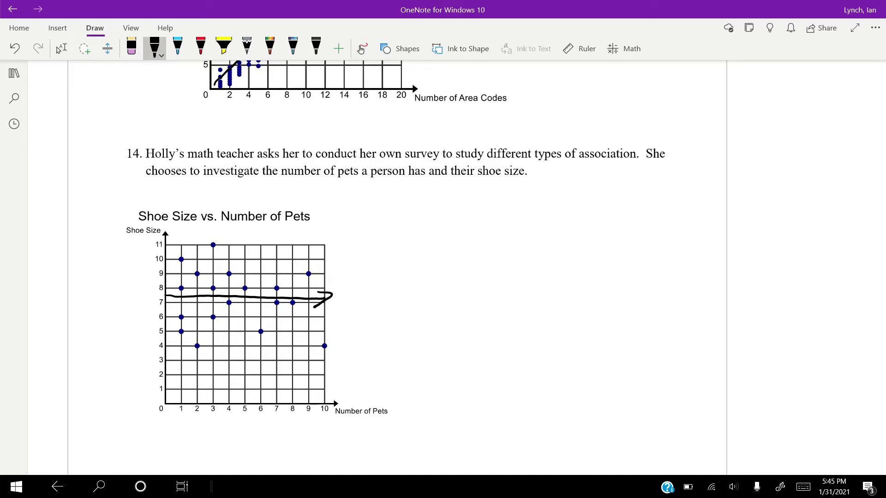
{"action": "left_click_drag", "start_coordinate": [358, 198], "coordinate": [361, 209]}
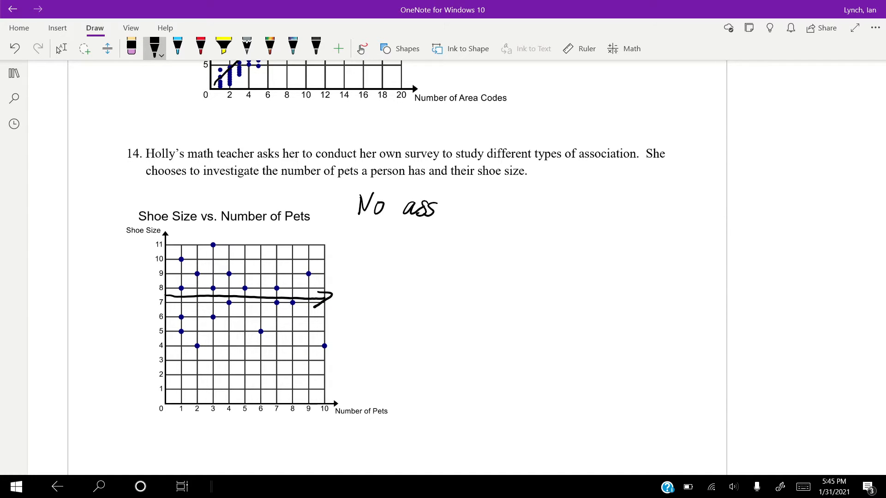
{"action": "left_click_drag", "start_coordinate": [429, 212], "coordinate": [509, 212]}
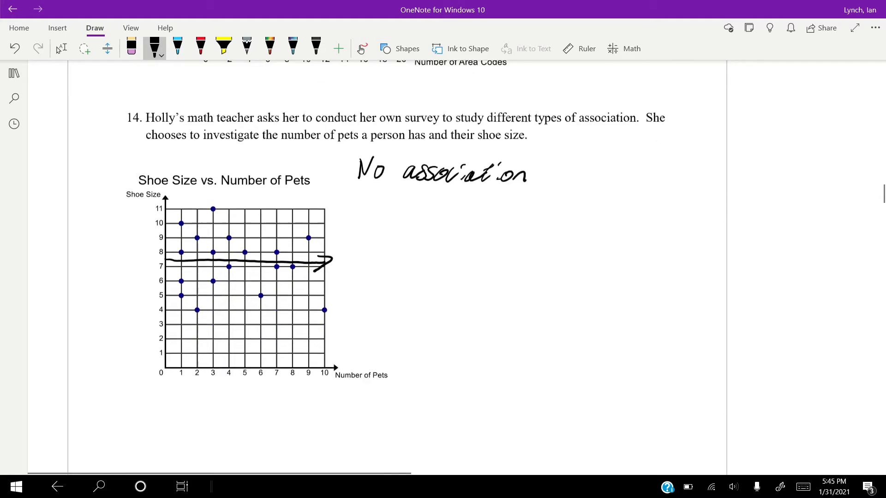
Scroll down past the homework pages to the line-of-best-fit worksheet problems 1 and 2
{"action": "scroll", "scroll_direction": "down", "scroll_amount": 3}
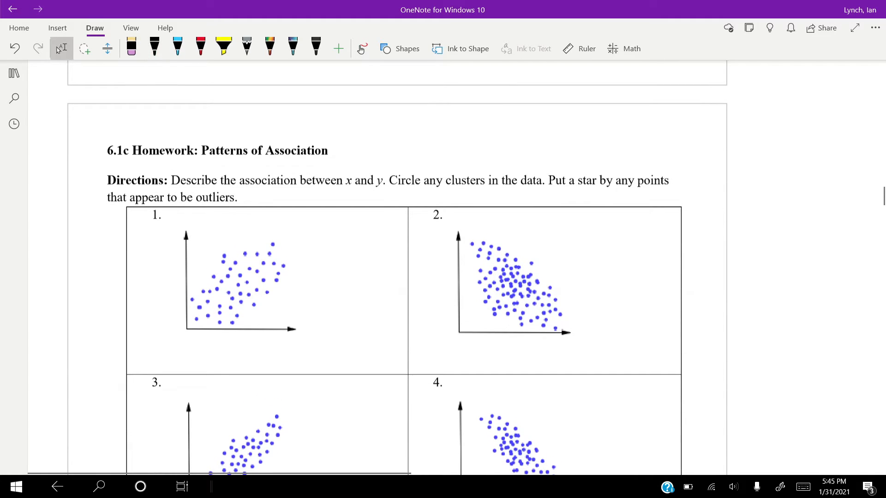
{"action": "scroll", "scroll_direction": "down", "scroll_amount": 3}
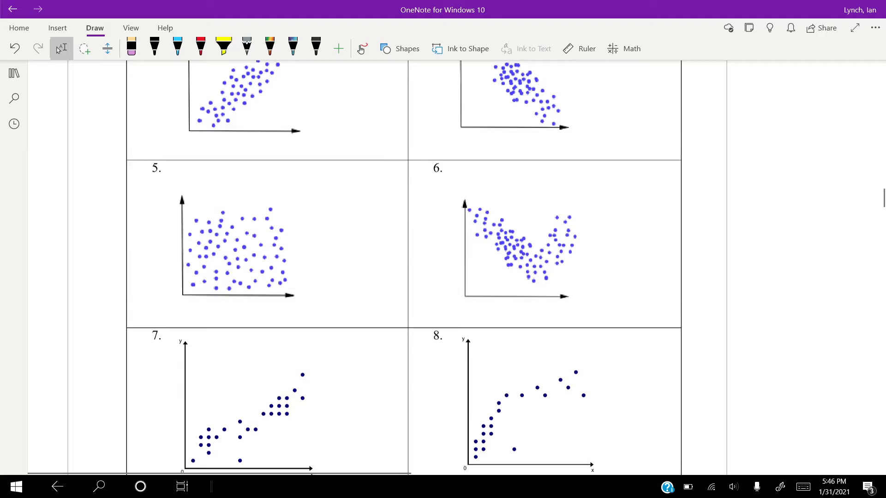
{"action": "scroll", "scroll_direction": "down", "scroll_amount": 3}
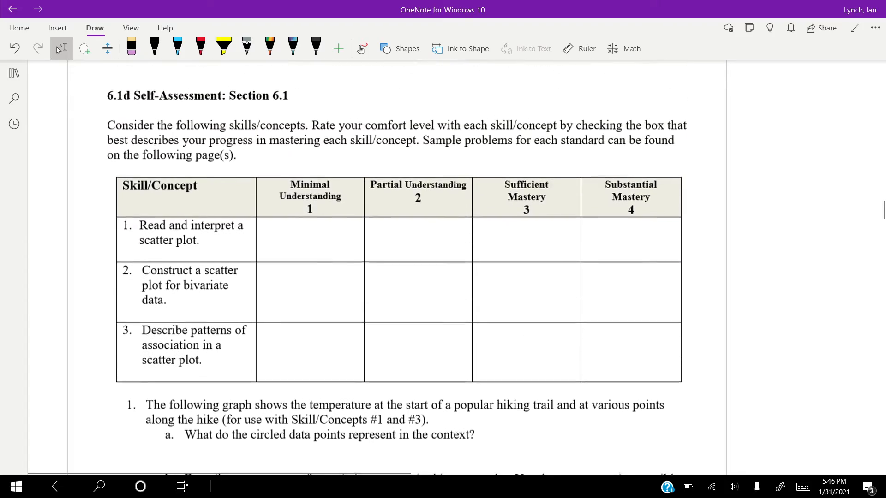
{"action": "scroll", "scroll_direction": "down", "scroll_amount": 3}
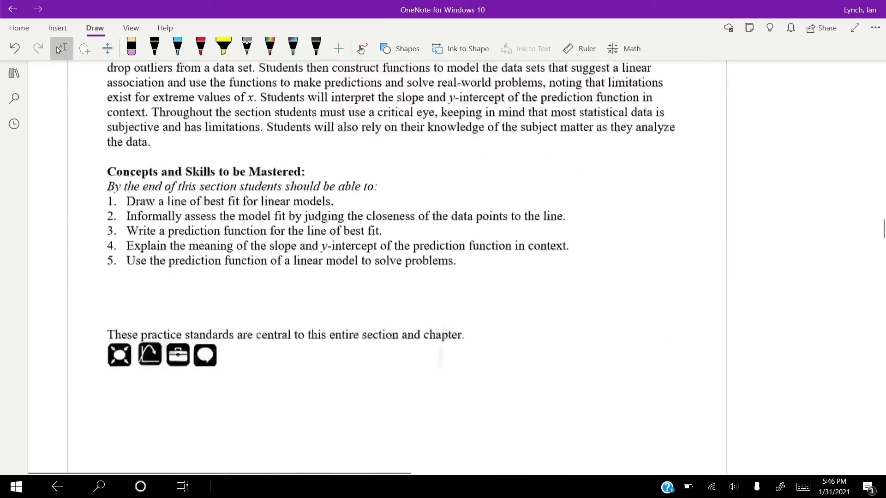
{"action": "scroll", "scroll_direction": "down", "scroll_amount": 3}
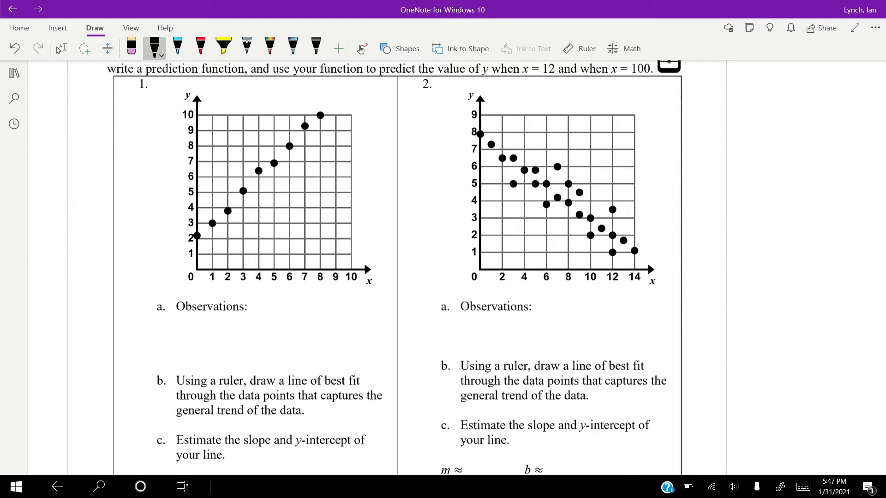
Handwrite "Strong Positive" under problem 1's Observations and bring out the ruler
{"action": "left_click_drag", "start_coordinate": [181, 324], "coordinate": [264, 325]}
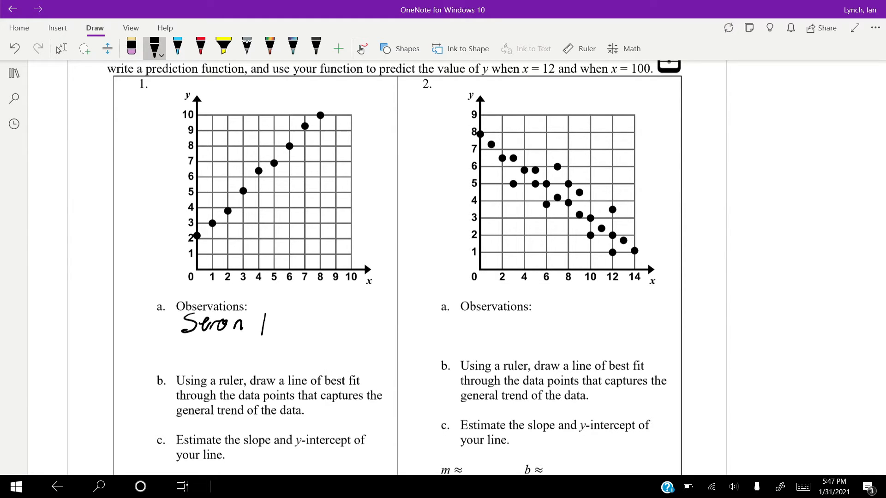
{"action": "left_click_drag", "start_coordinate": [255, 325], "coordinate": [293, 325]}
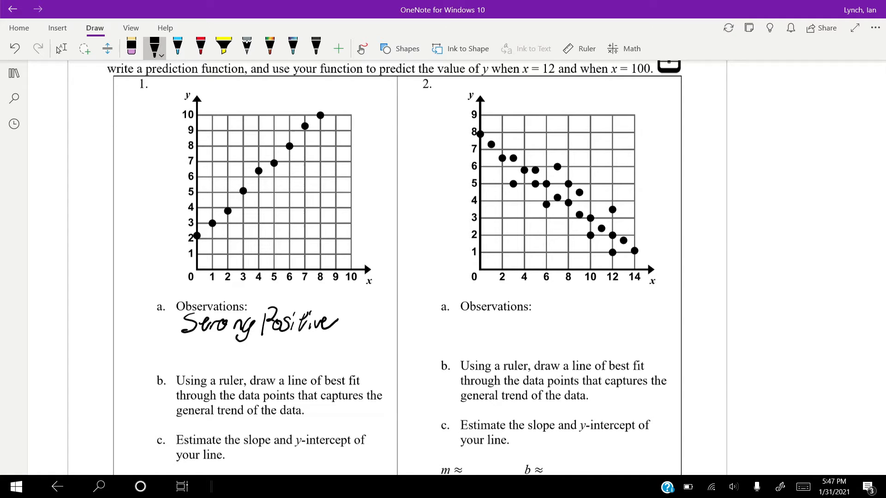
{"action": "left_click", "coordinate": [578, 49]}
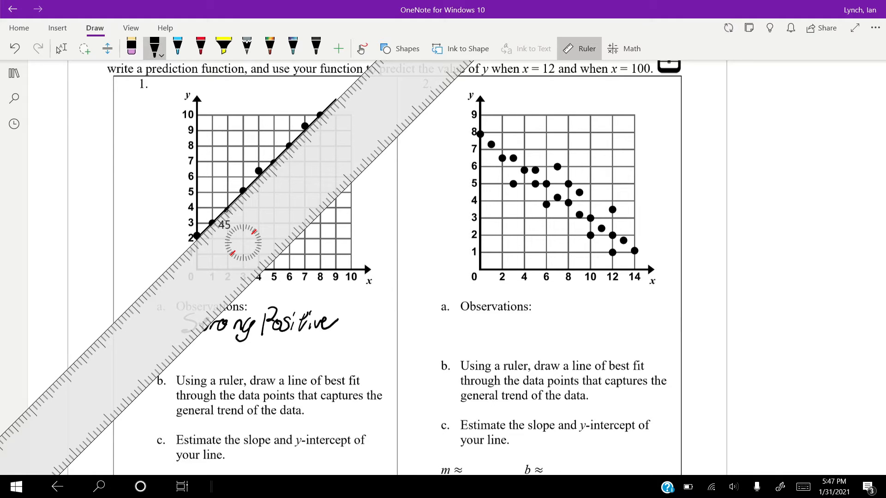
Put the ruler away after problem 1's best-fit line and return to the pen
{"action": "left_click", "coordinate": [578, 49]}
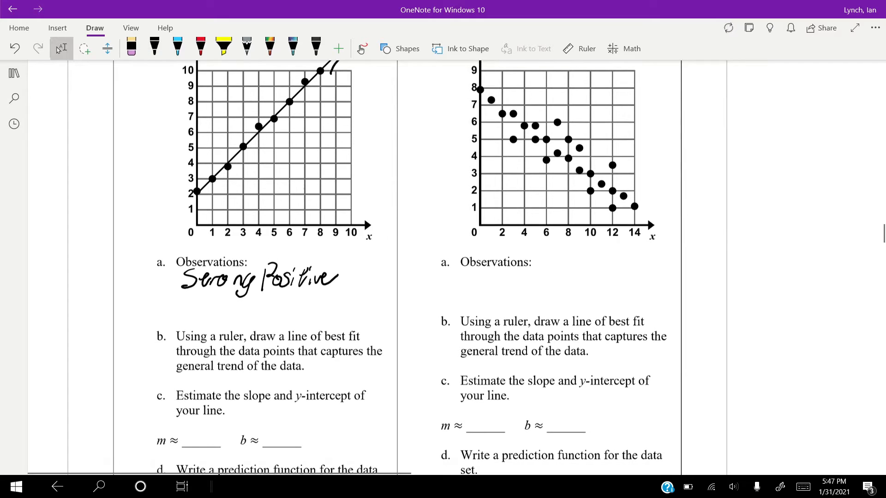
{"action": "left_click", "coordinate": [154, 48]}
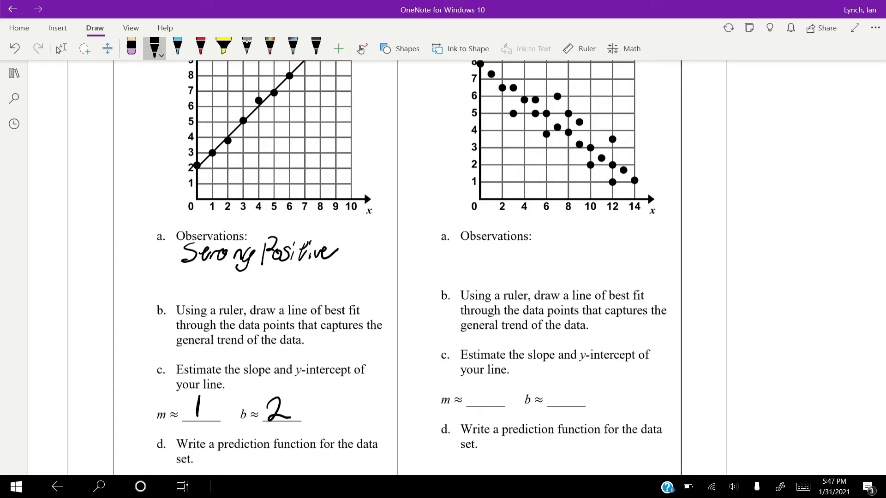
Finish problem 1's slope 1 and intercept 2 entries and move down to problem 2
{"action": "scroll", "scroll_direction": "down", "scroll_amount": 3}
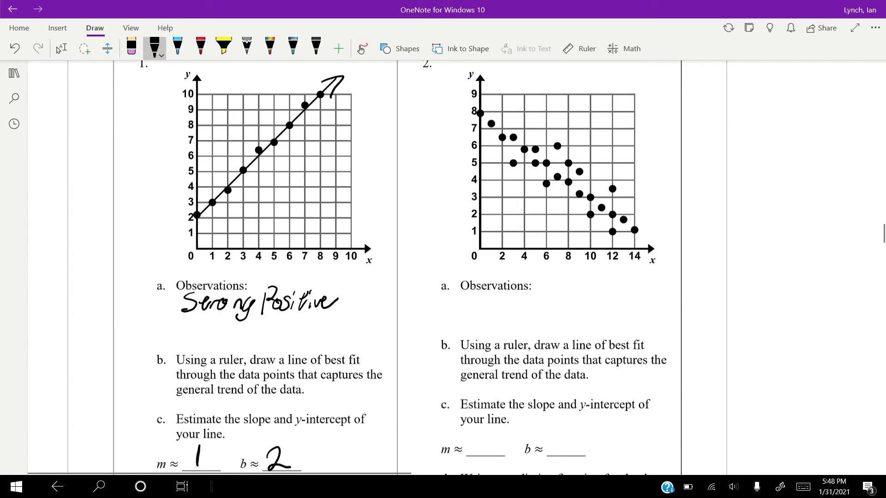
{"action": "left_click", "coordinate": [61, 48]}
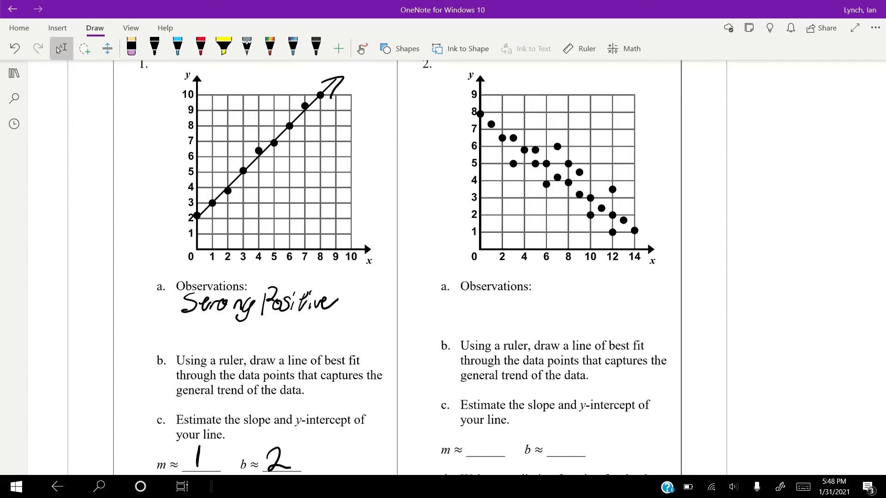
{"action": "scroll", "scroll_direction": "down", "scroll_amount": 3}
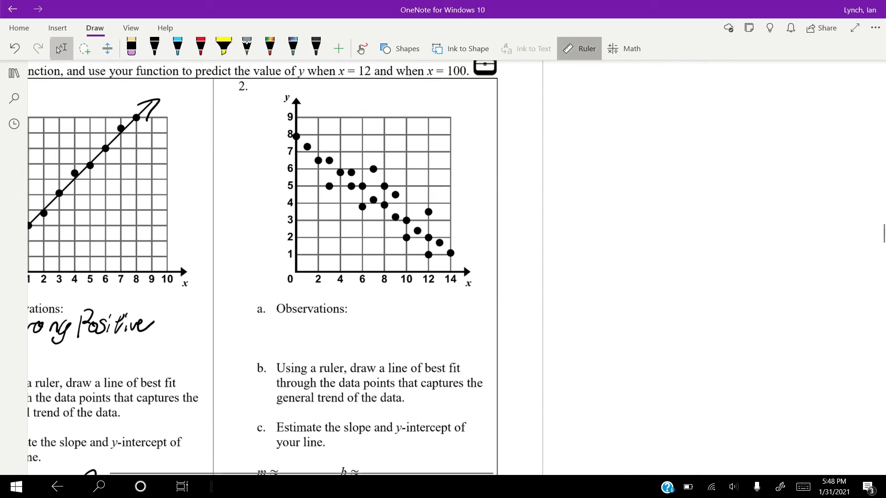
Turn on the ruler to draw problem 2's descending best-fit line with arrowhead
{"action": "left_click", "coordinate": [579, 49]}
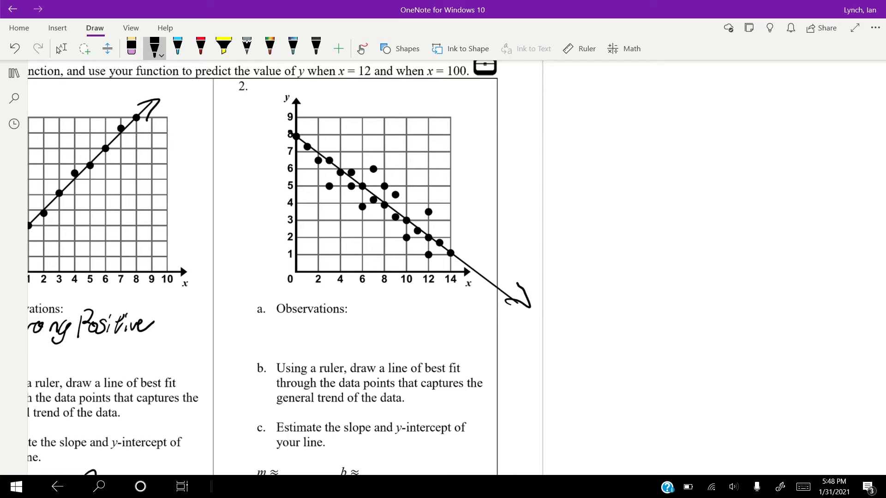
Handwrite "Strong Negative" as problem 2's observation
{"action": "left_click_drag", "start_coordinate": [277, 325], "coordinate": [297, 333]}
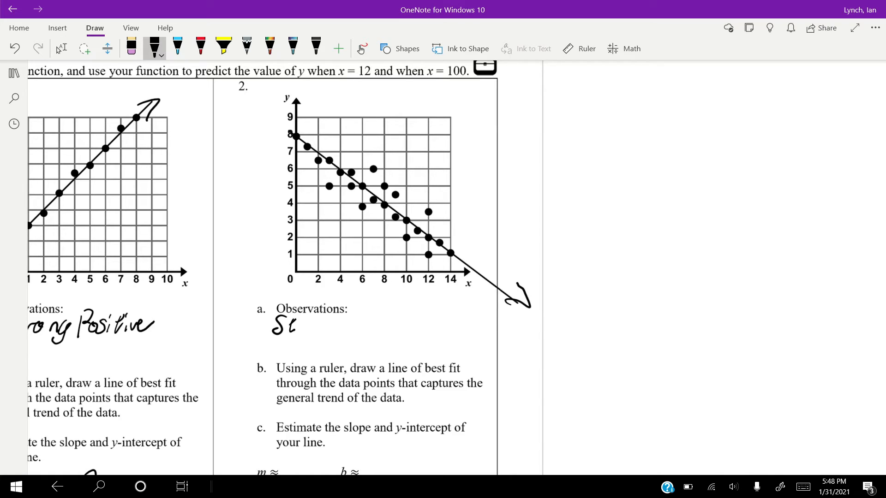
{"action": "left_click_drag", "start_coordinate": [293, 324], "coordinate": [350, 324]}
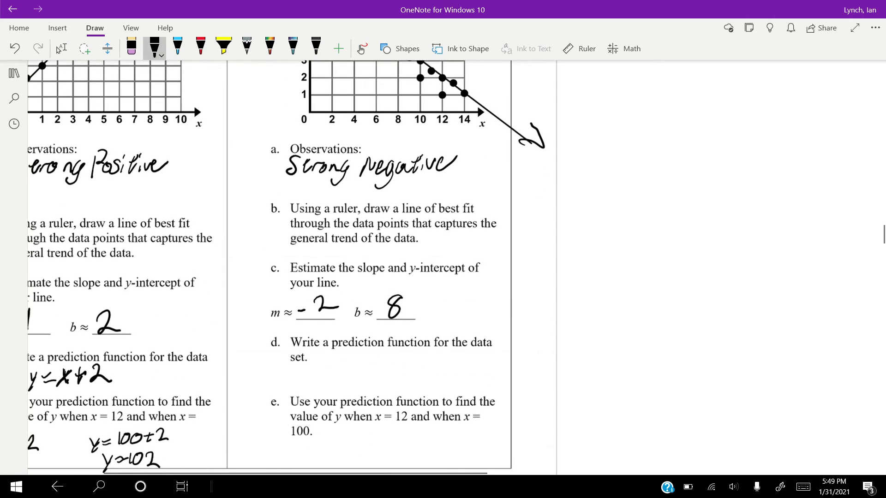
Handwrite the prediction function y=-2x+8 under part d of problem 2
{"action": "left_click_drag", "start_coordinate": [293, 384], "coordinate": [308, 367]}
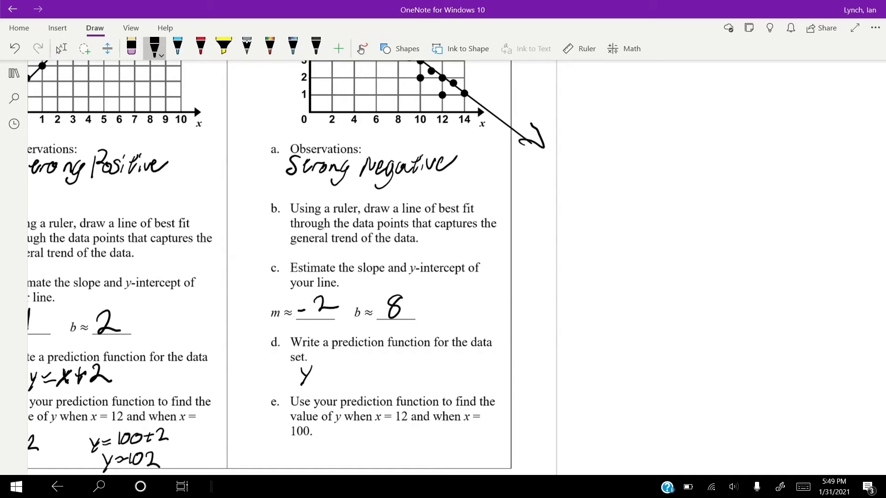
{"action": "left_click_drag", "start_coordinate": [308, 375], "coordinate": [322, 374]}
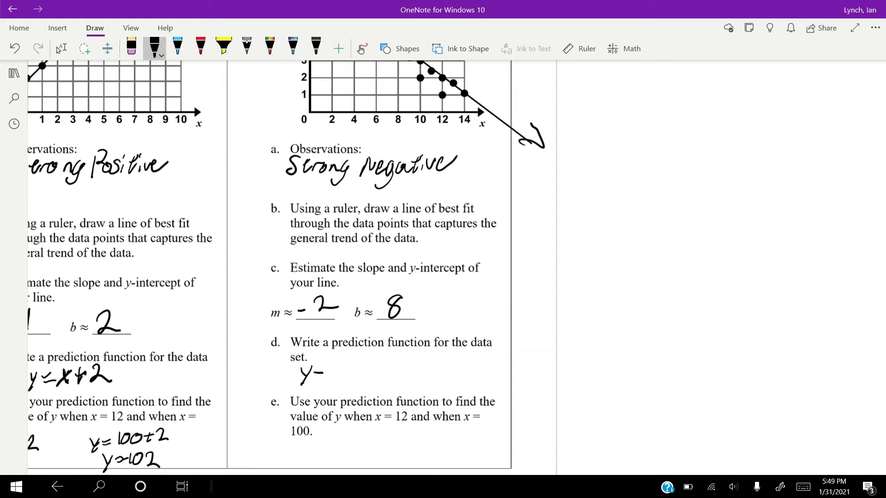
{"action": "left_click_drag", "start_coordinate": [310, 372], "coordinate": [373, 373]}
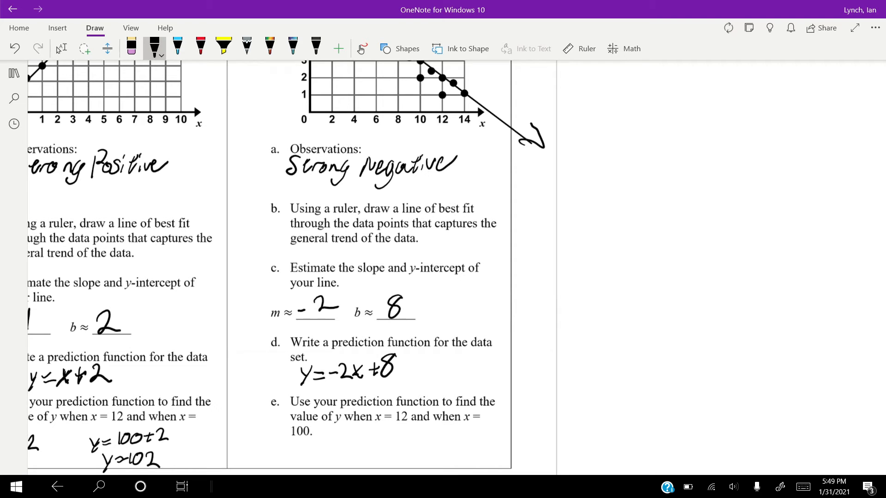
Write y=-24+8 and the result y=-16 for x=12 under problem 2's part e
{"action": "scroll", "scroll_direction": "down", "scroll_amount": 3}
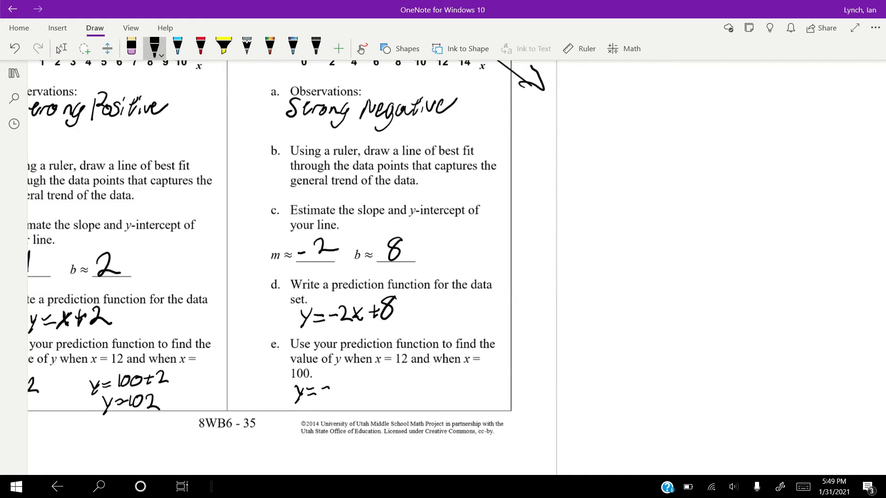
{"action": "left_click_drag", "start_coordinate": [333, 387], "coordinate": [378, 387]}
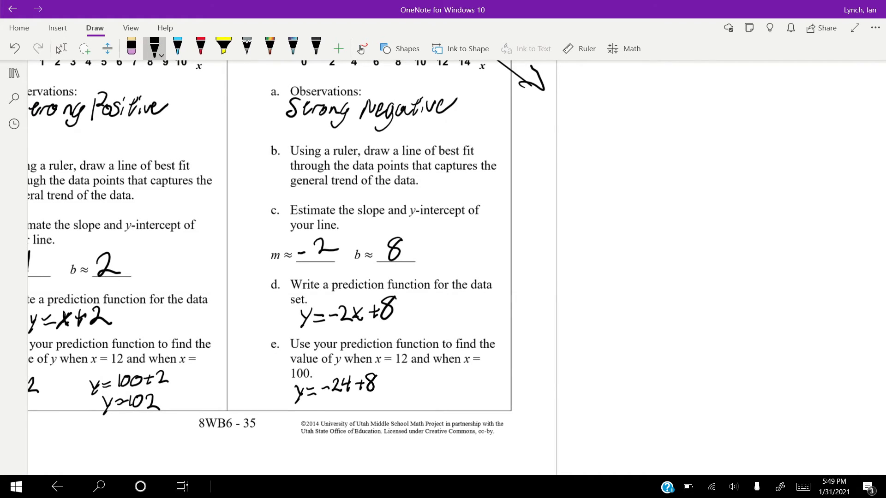
{"action": "left_click_drag", "start_coordinate": [297, 396], "coordinate": [324, 409]}
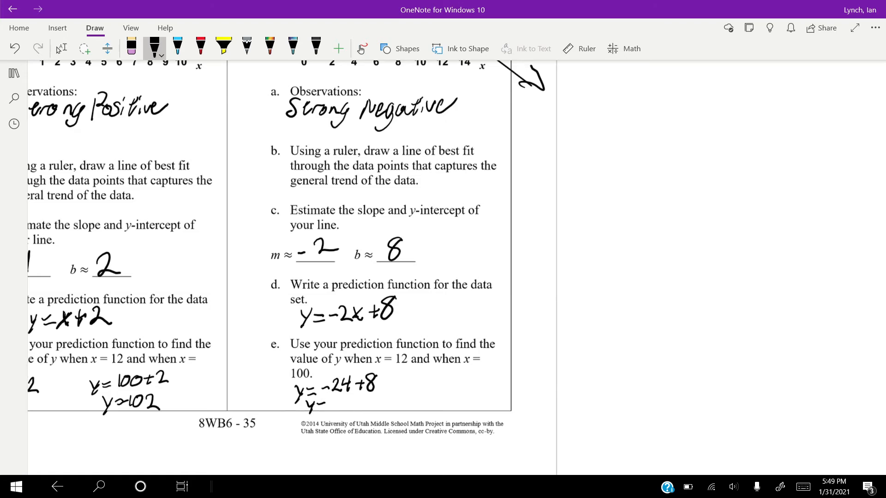
{"action": "left_click_drag", "start_coordinate": [305, 406], "coordinate": [336, 404]}
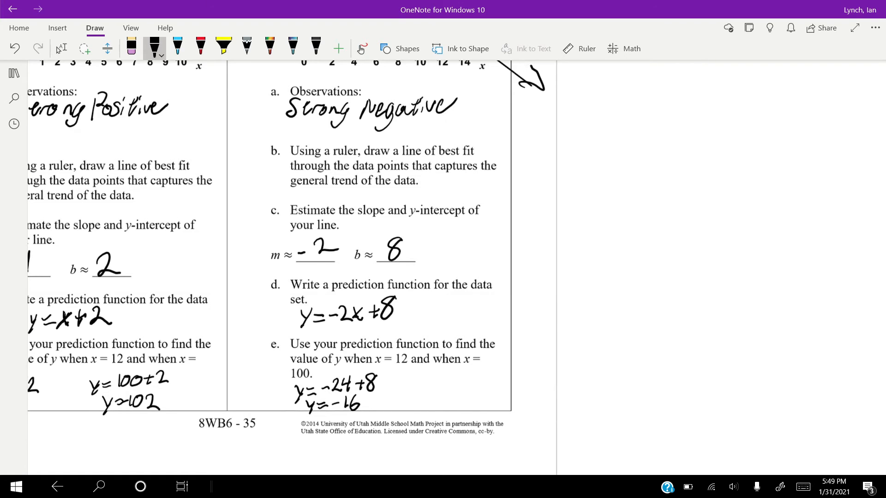
Write y=-200+8 for x=100, then switch to the Lasso/Type tool
{"action": "left_click_drag", "start_coordinate": [407, 381], "coordinate": [443, 381]}
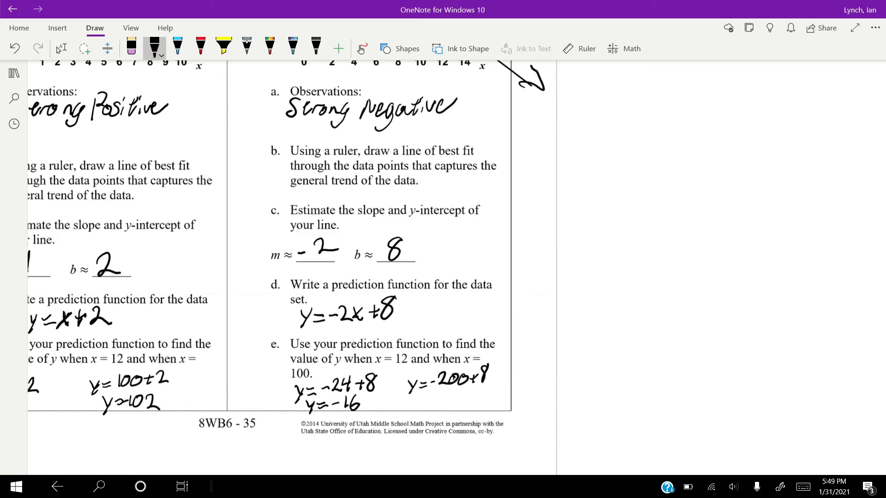
{"action": "left_click_drag", "start_coordinate": [413, 399], "coordinate": [458, 401]}
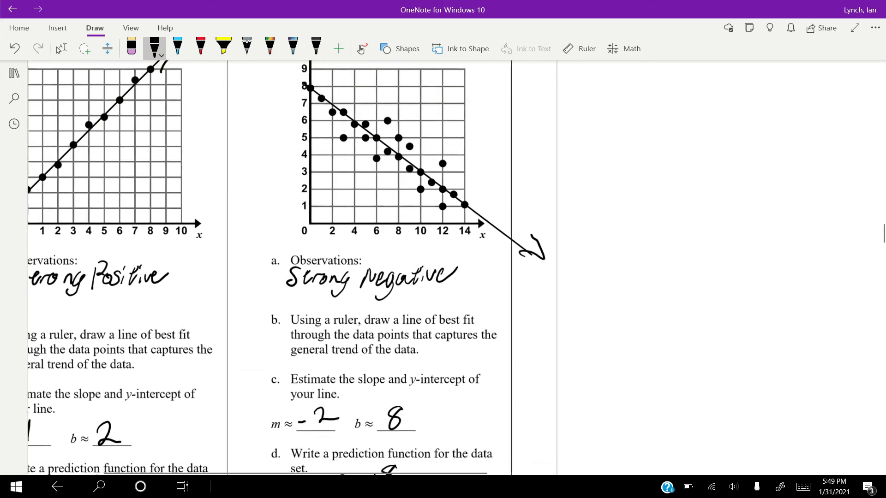
{"action": "left_click", "coordinate": [61, 48]}
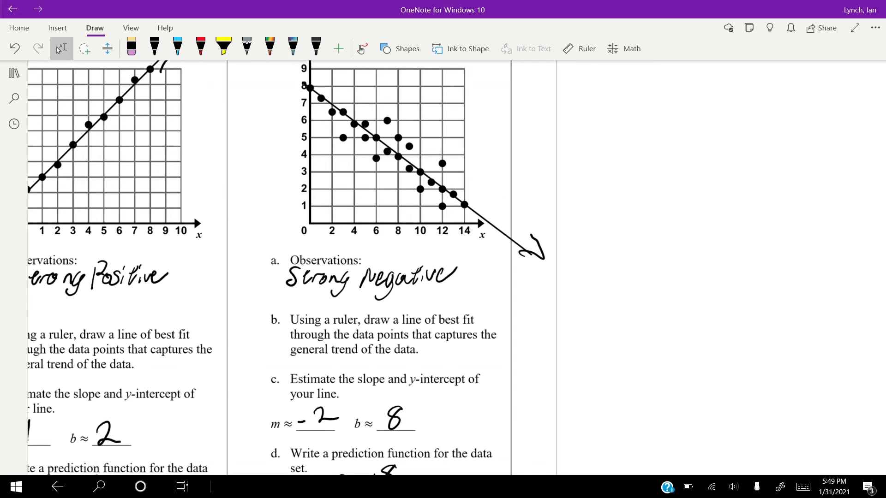
Scroll down to problem 5's road-trip Distance (miles) versus time scatter plot
{"action": "scroll", "scroll_direction": "down", "scroll_amount": 3}
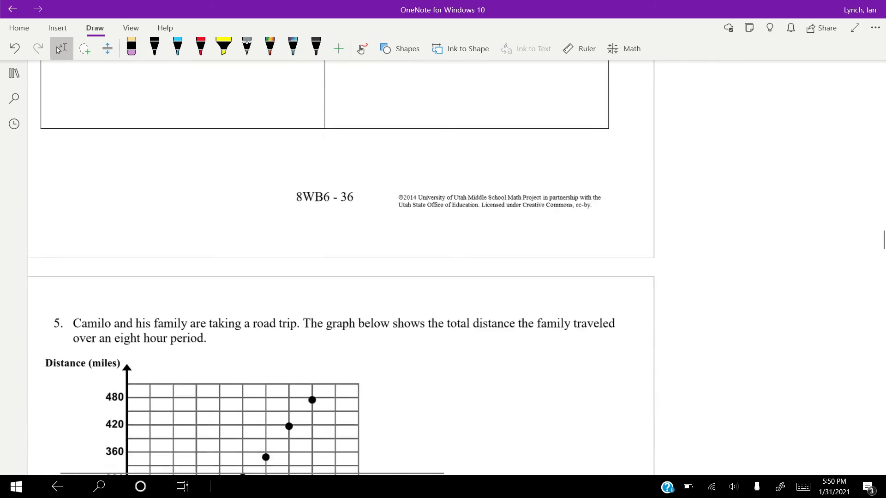
{"action": "scroll", "scroll_direction": "down", "scroll_amount": 3}
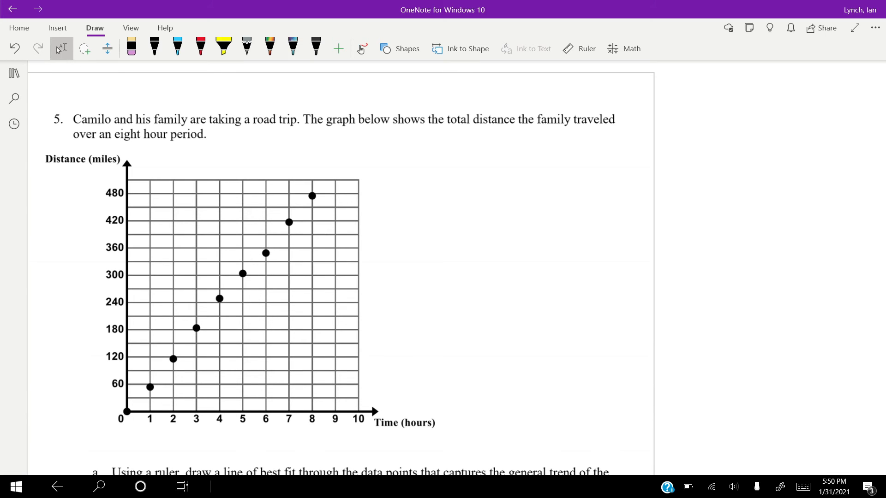
Draw a ruler-straight best-fit line with arrowhead from the origin through the distance-time points
{"action": "left_click", "coordinate": [578, 48]}
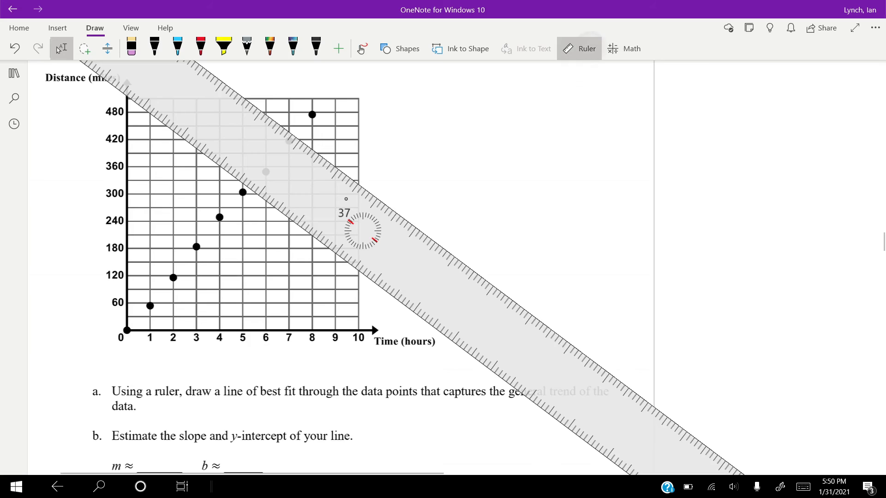
{"action": "left_click_drag", "start_coordinate": [358, 231], "coordinate": [240, 247]}
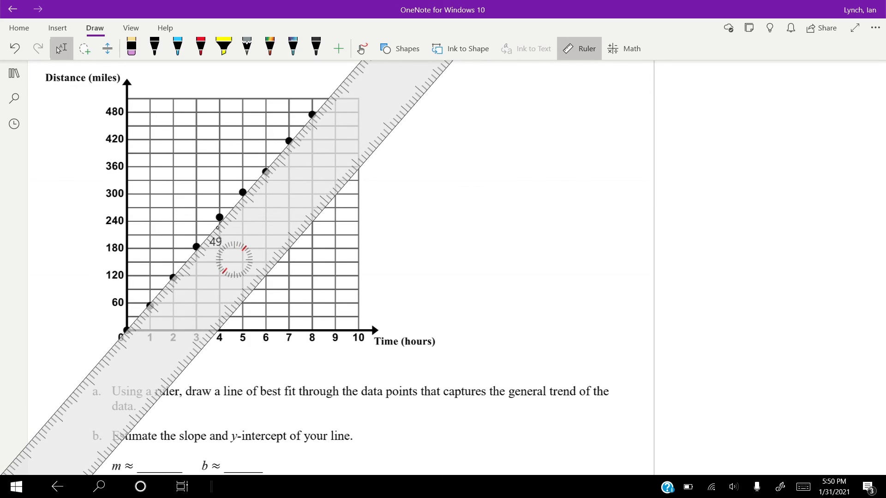
{"action": "left_click_drag", "start_coordinate": [125, 331], "coordinate": [348, 73]}
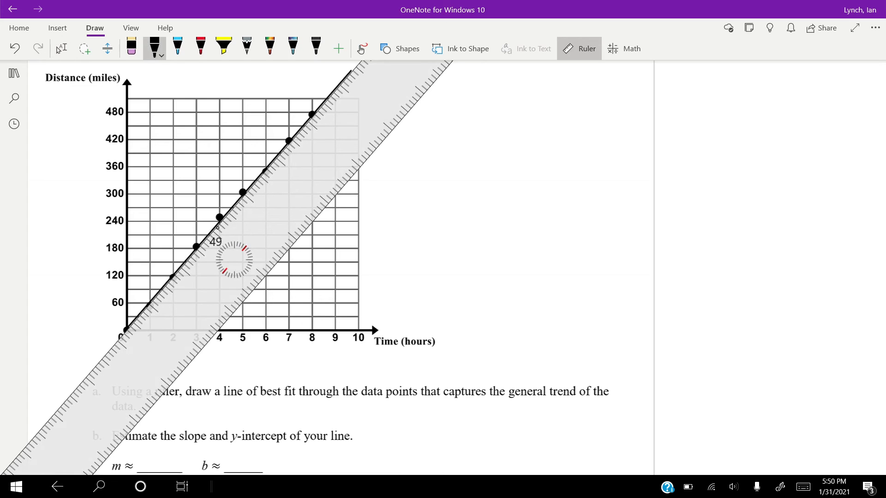
{"action": "left_click", "coordinate": [579, 49]}
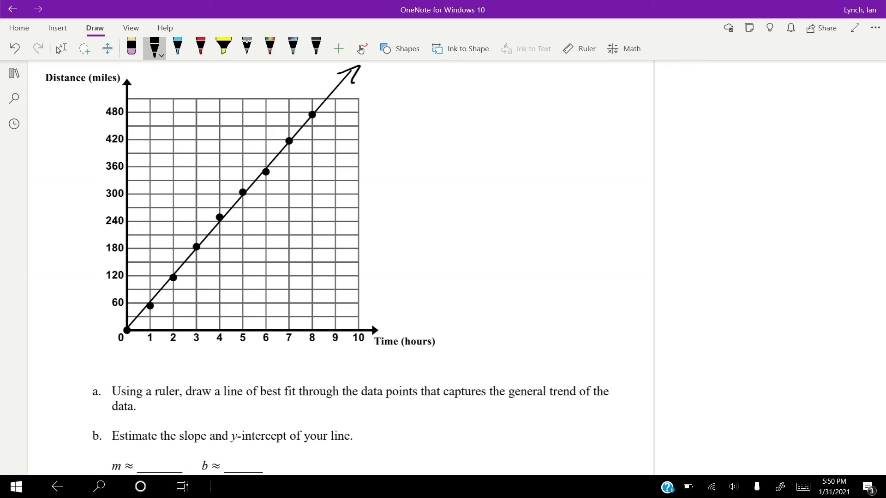
Fill in m≈60 and b≈0, and write the prediction function y=60x under part c
{"action": "scroll", "scroll_direction": "down", "scroll_amount": 3}
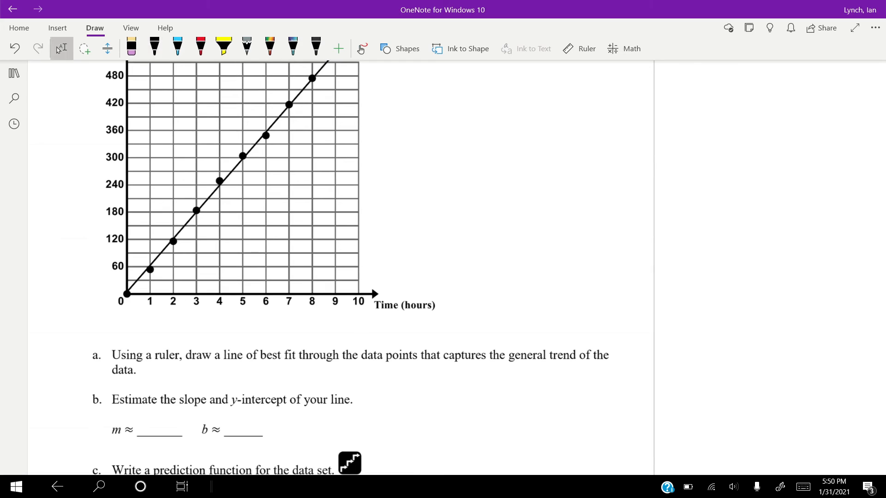
{"action": "left_click_drag", "start_coordinate": [232, 415], "coordinate": [246, 432]}
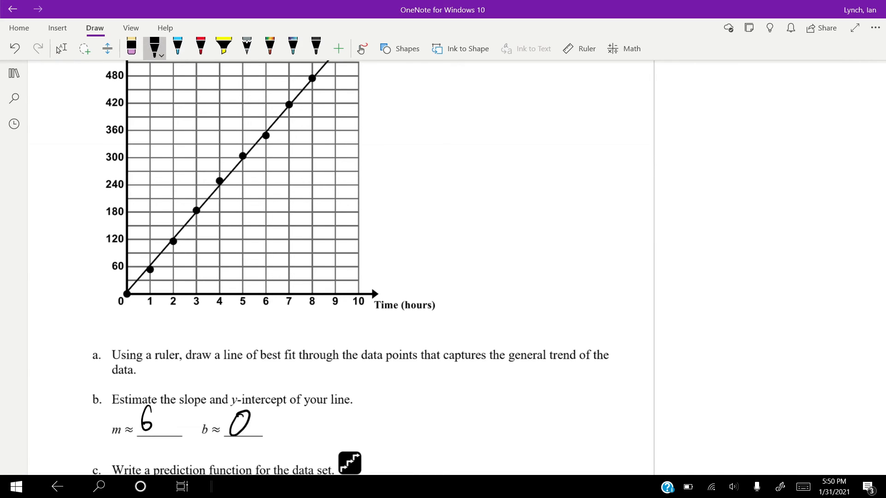
{"action": "scroll", "scroll_direction": "down", "scroll_amount": 3}
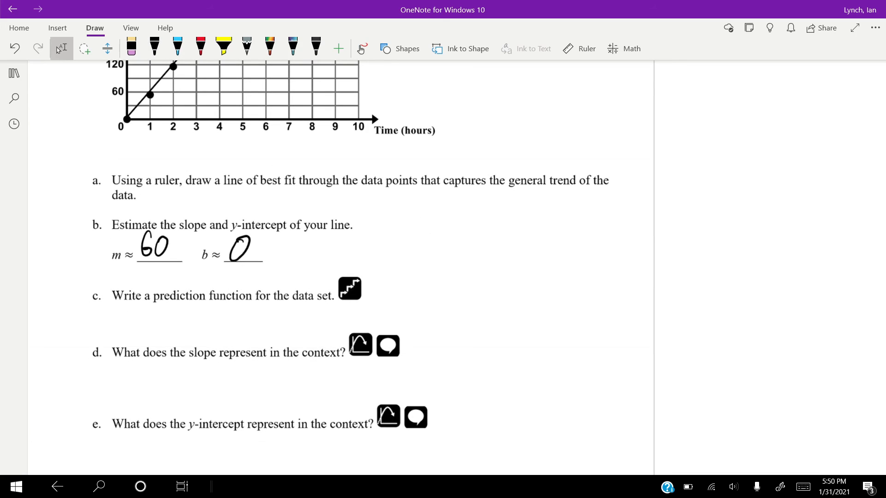
{"action": "type", "text": "y=60"}
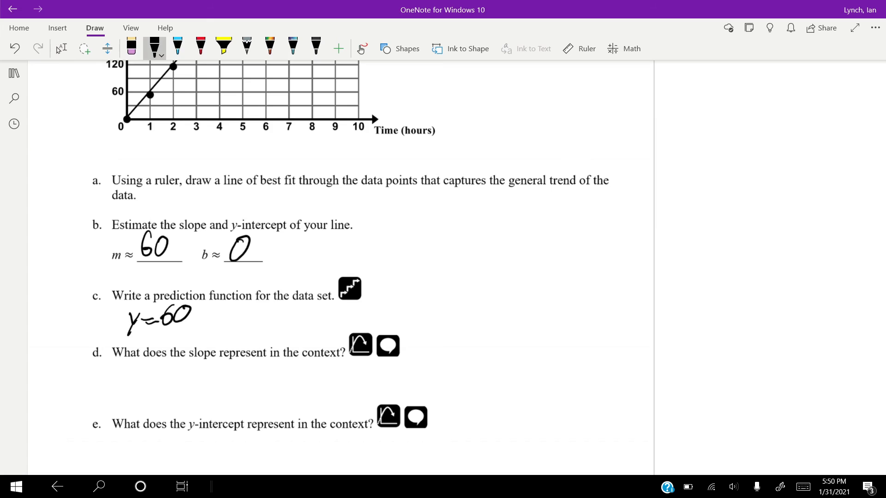
{"action": "type", "text": "x"}
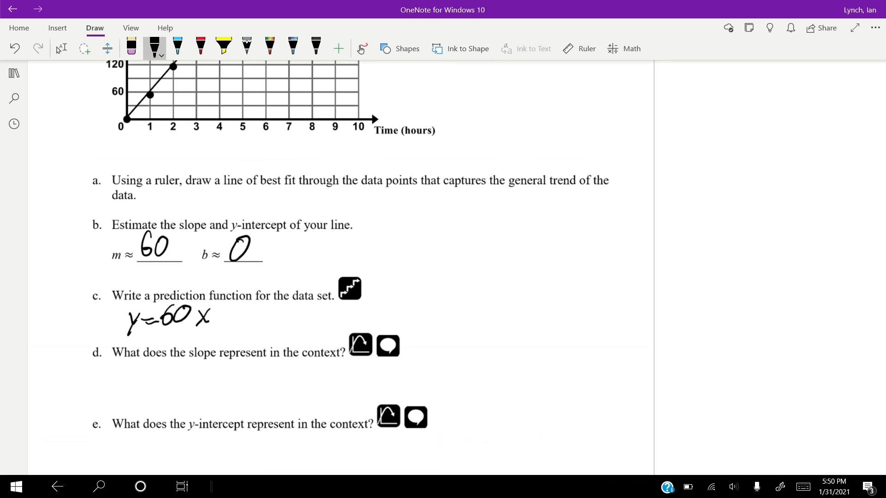
Answer part d that the slope represents the speed they travel
{"action": "left_click_drag", "start_coordinate": [119, 375], "coordinate": [138, 384]}
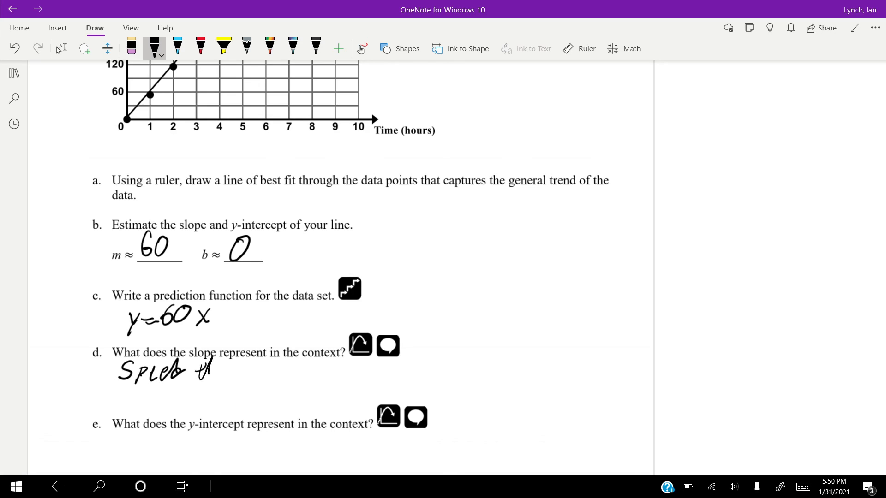
{"action": "left_click_drag", "start_coordinate": [187, 373], "coordinate": [288, 376]}
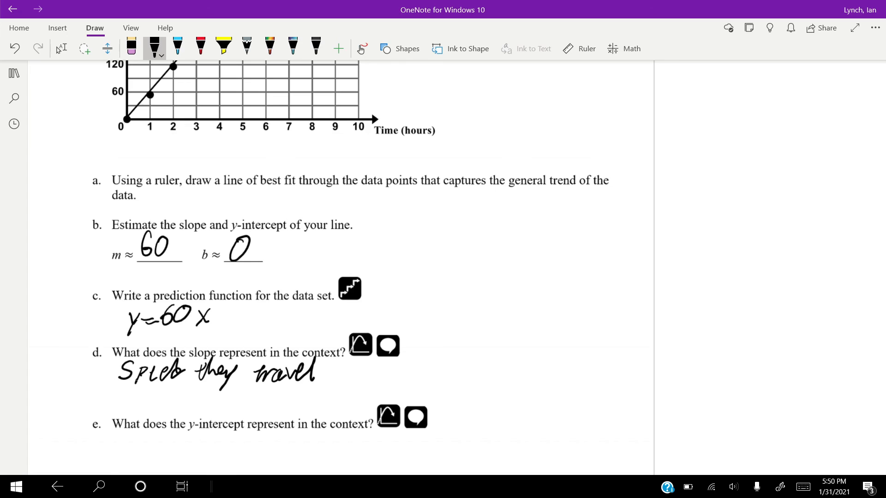
{"action": "scroll", "scroll_direction": "down", "scroll_amount": 3}
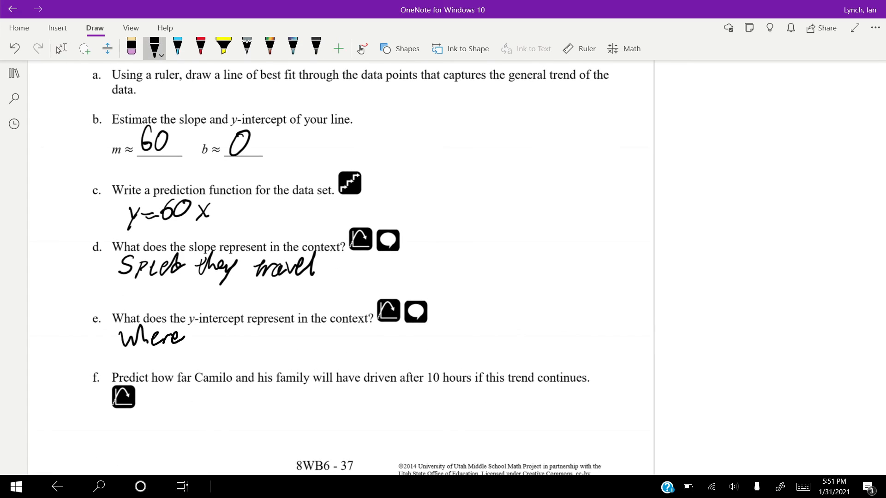
Write 'Where they start' for part e and '600 miles' for part f, then bring problem 6 into view
{"action": "left_click_drag", "start_coordinate": [186, 336], "coordinate": [269, 336]}
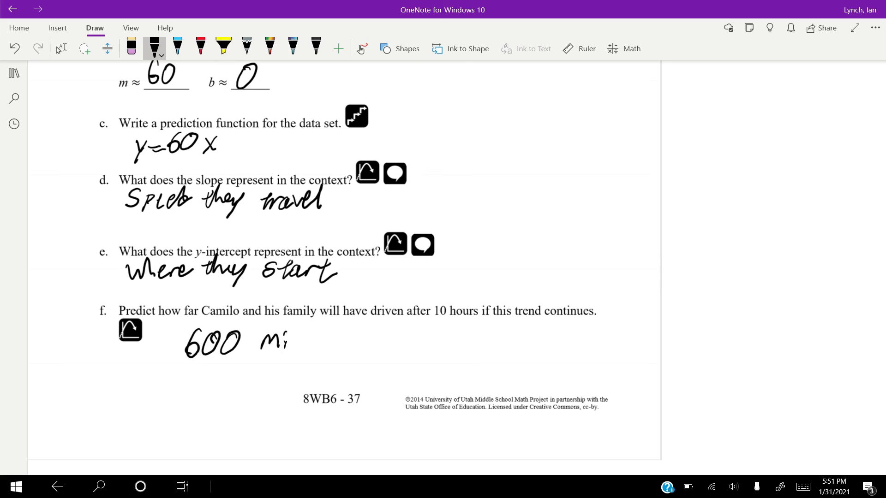
{"action": "scroll", "scroll_direction": "down", "scroll_amount": 3}
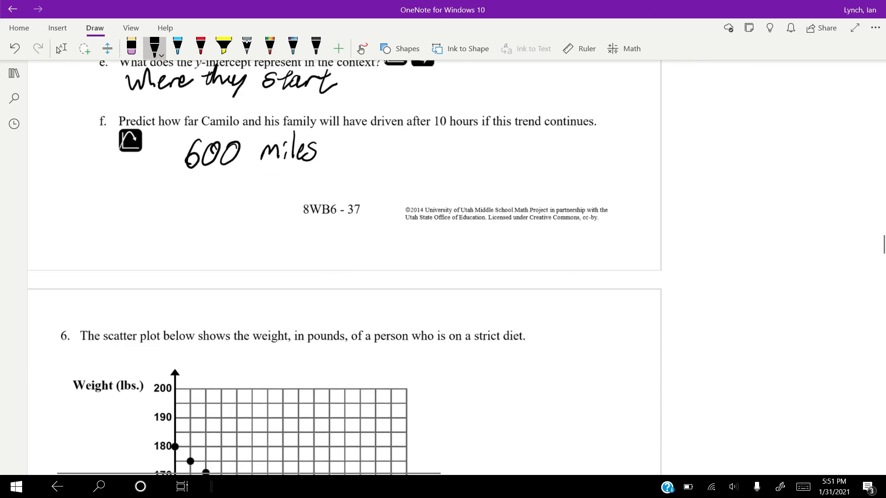
{"action": "scroll", "scroll_direction": "down", "scroll_amount": 3}
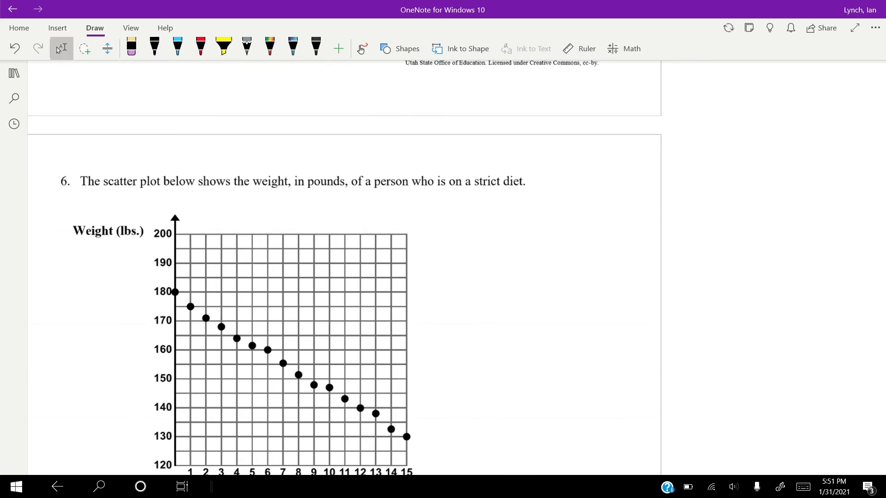